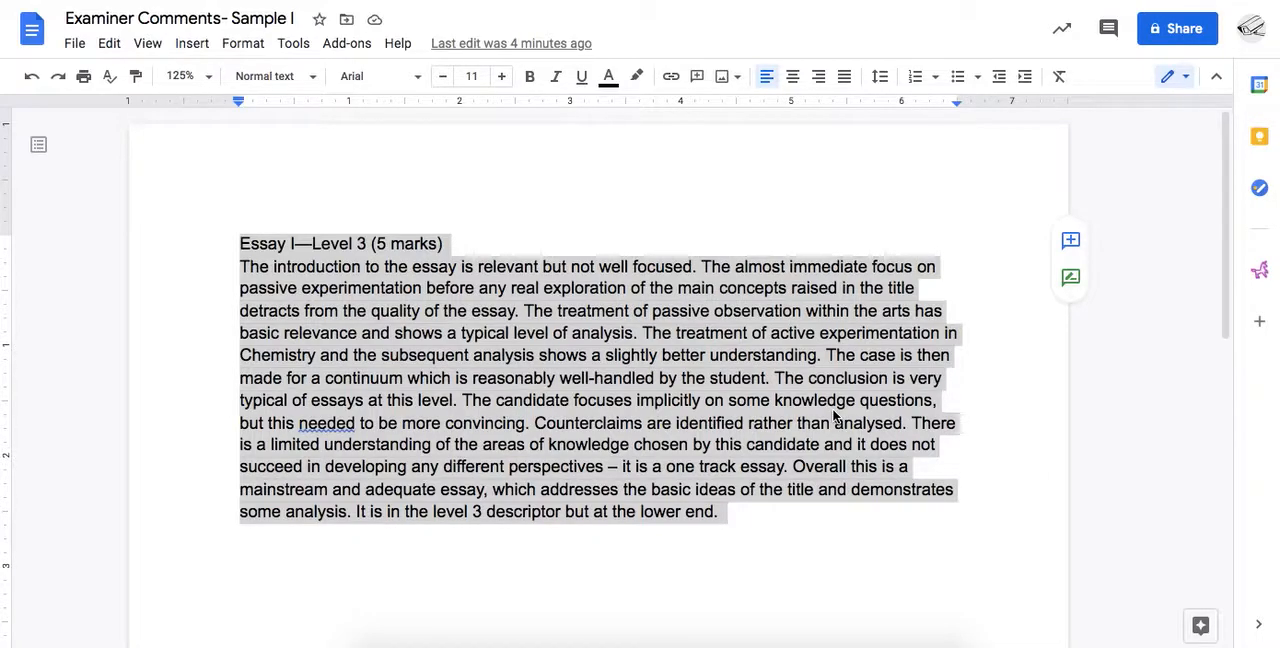
pyautogui.moveTo(604, 338)
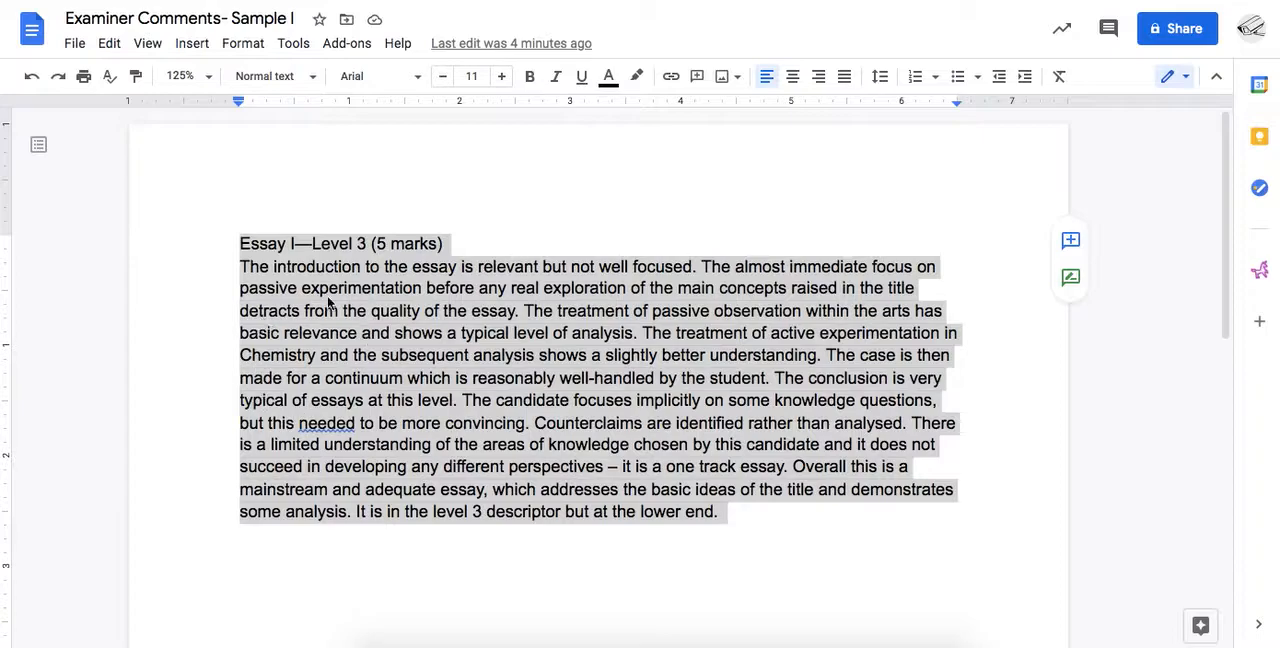
pyautogui.moveTo(304, 320)
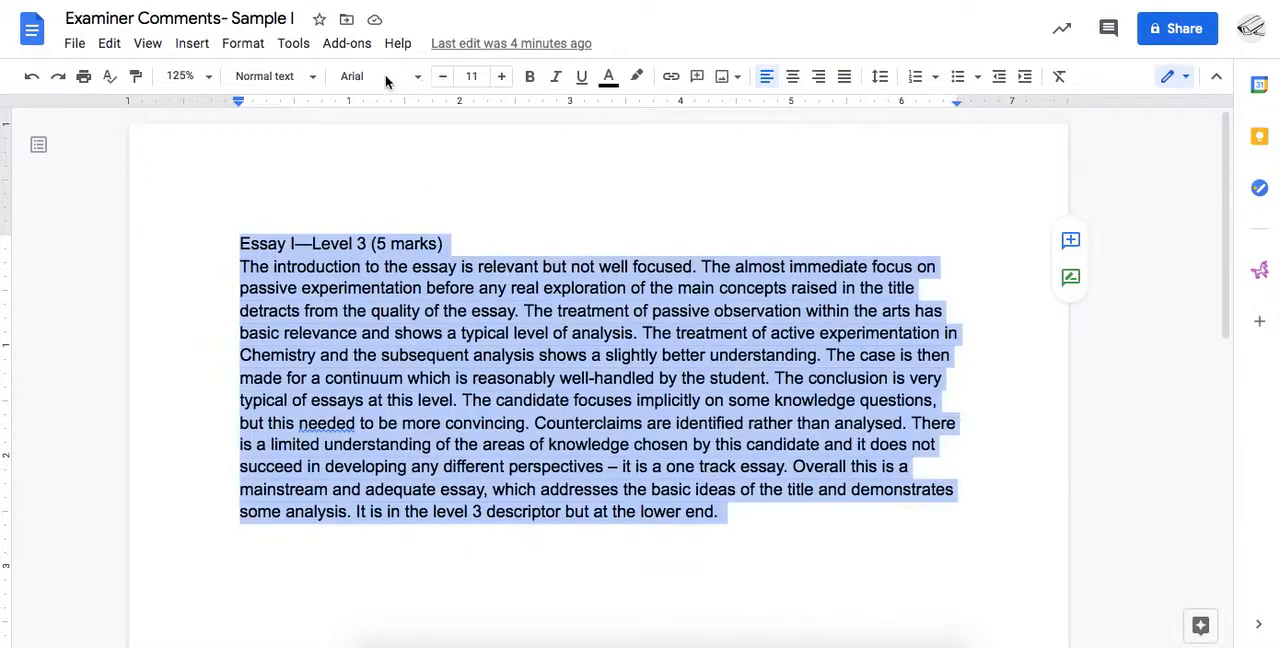
# Set the selected essay text to Times New Roman with double line spacing.
pyautogui.click(378, 76)
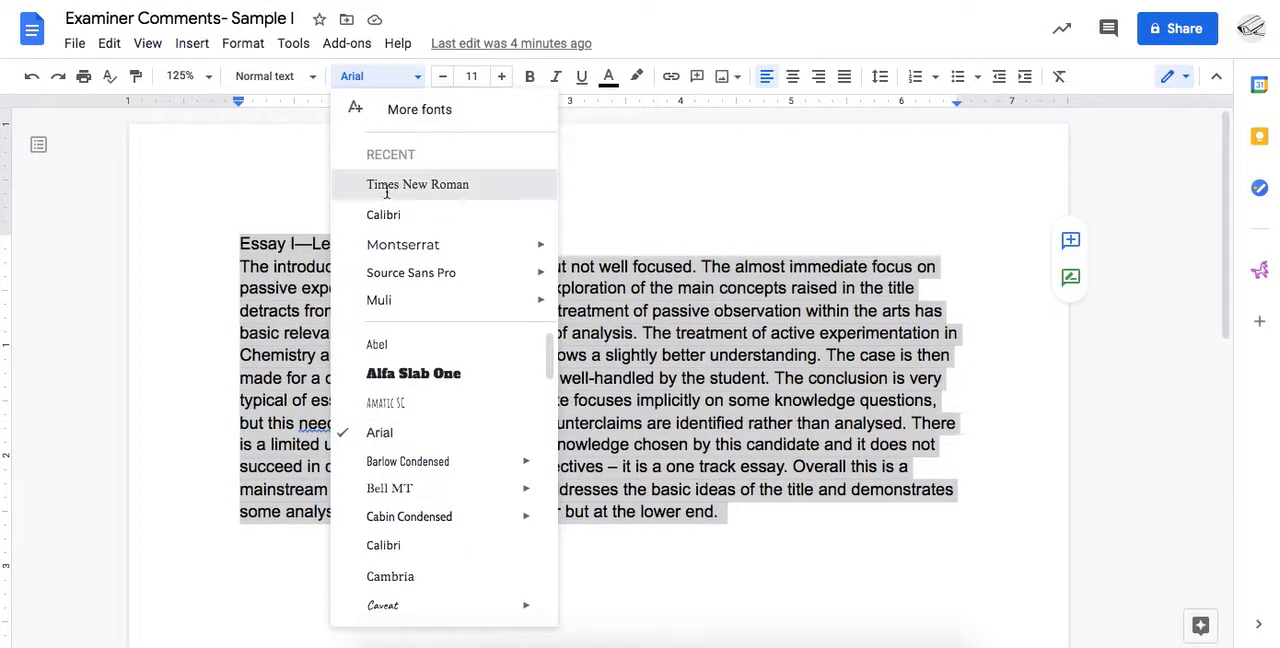
pyautogui.click(416, 184)
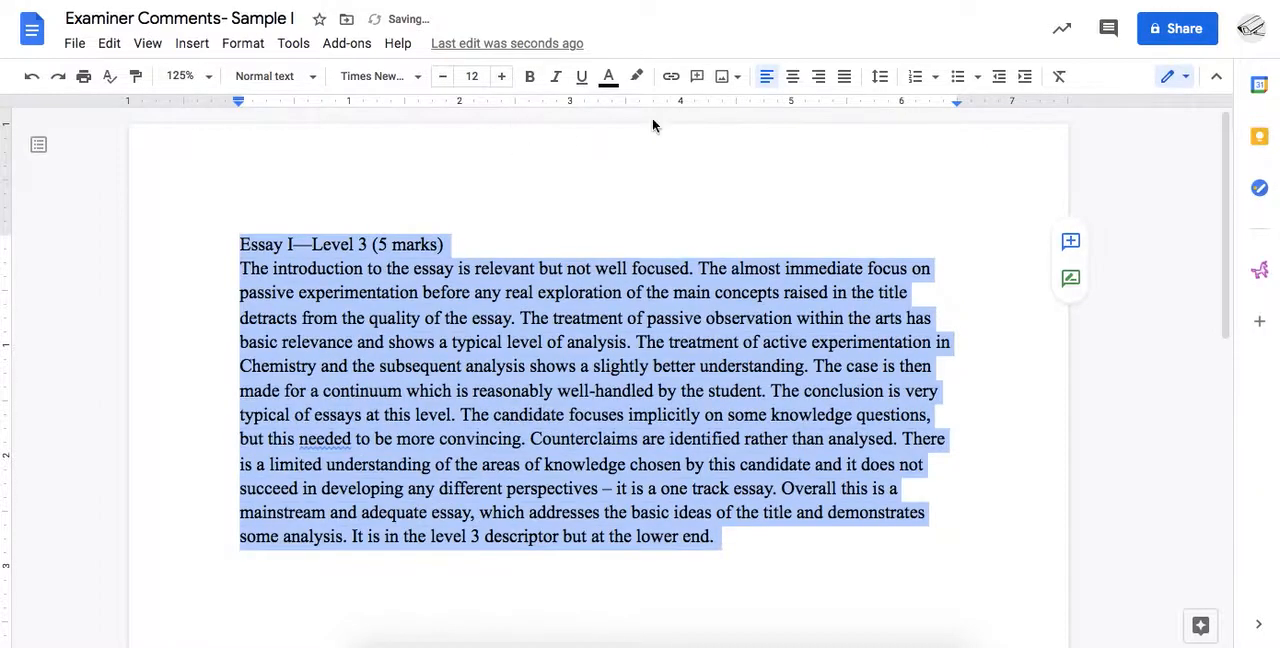
pyautogui.click(878, 76)
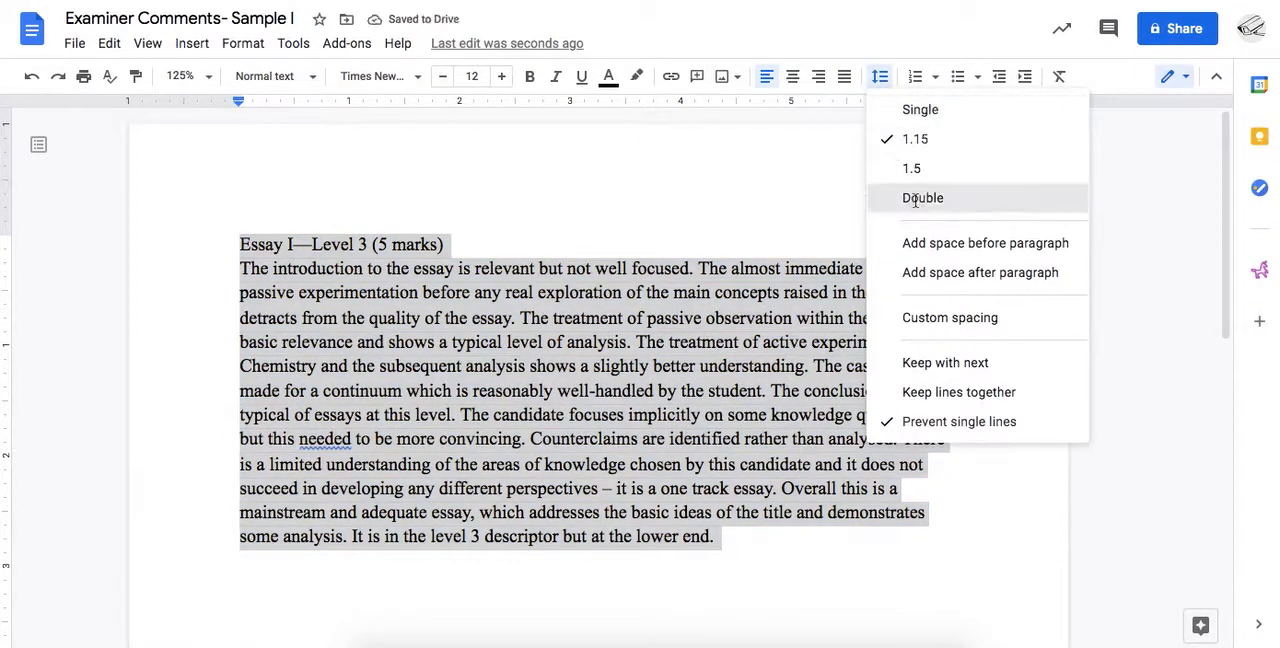
pyautogui.click(922, 196)
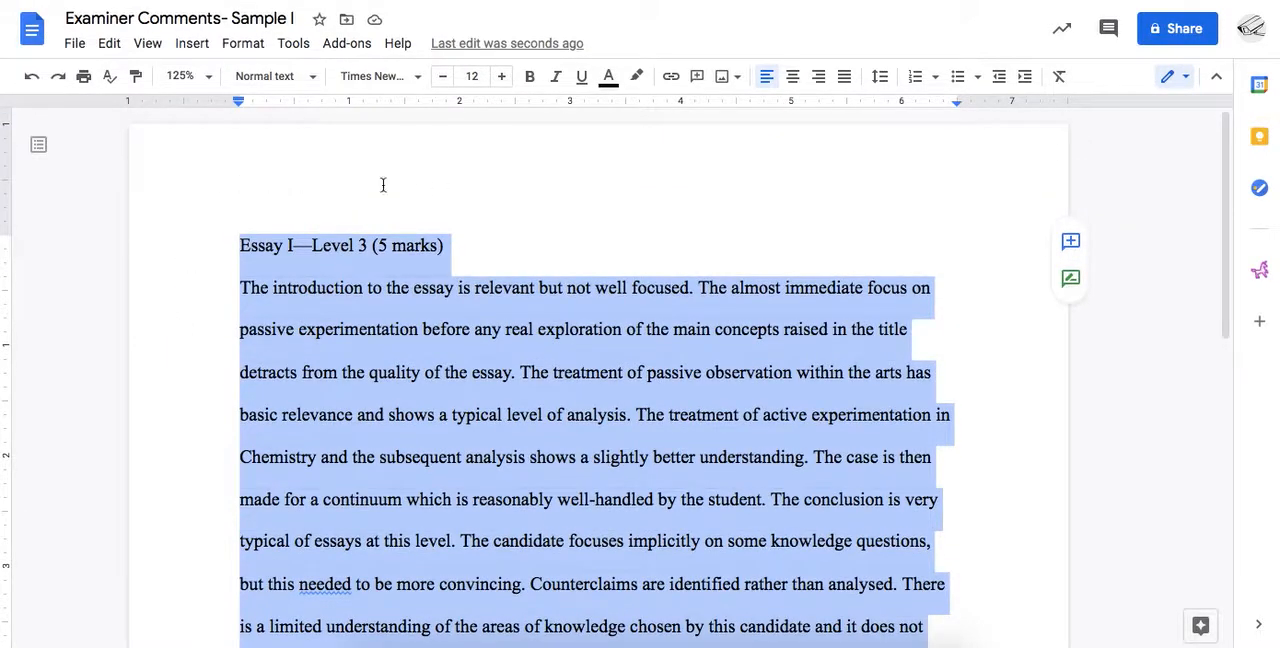
pyautogui.moveTo(212, 424)
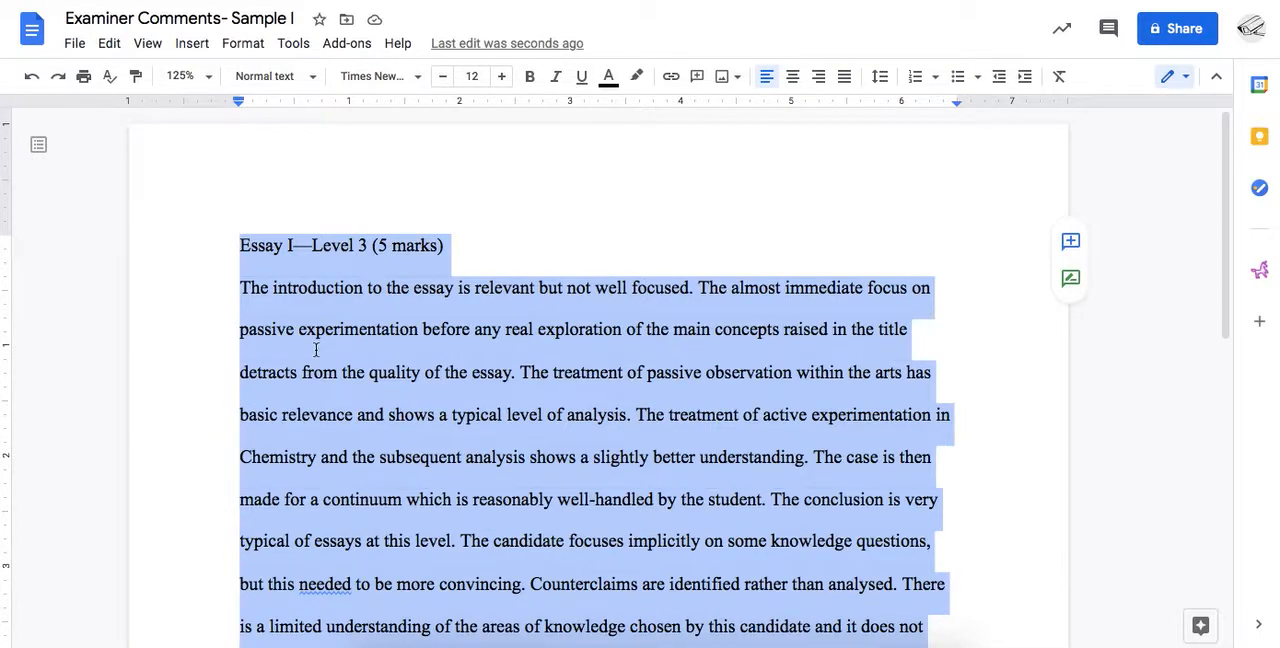
pyautogui.click(352, 244)
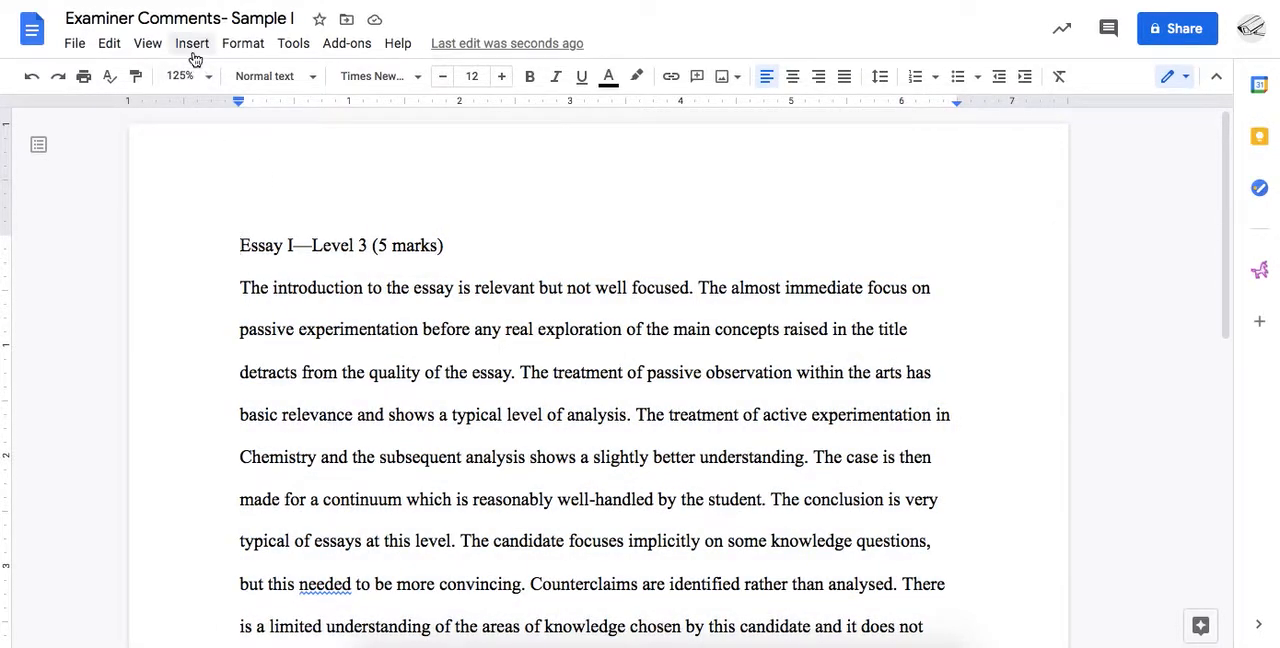
# Insert a Section break (next page) to start a new blank page.
pyautogui.click(192, 44)
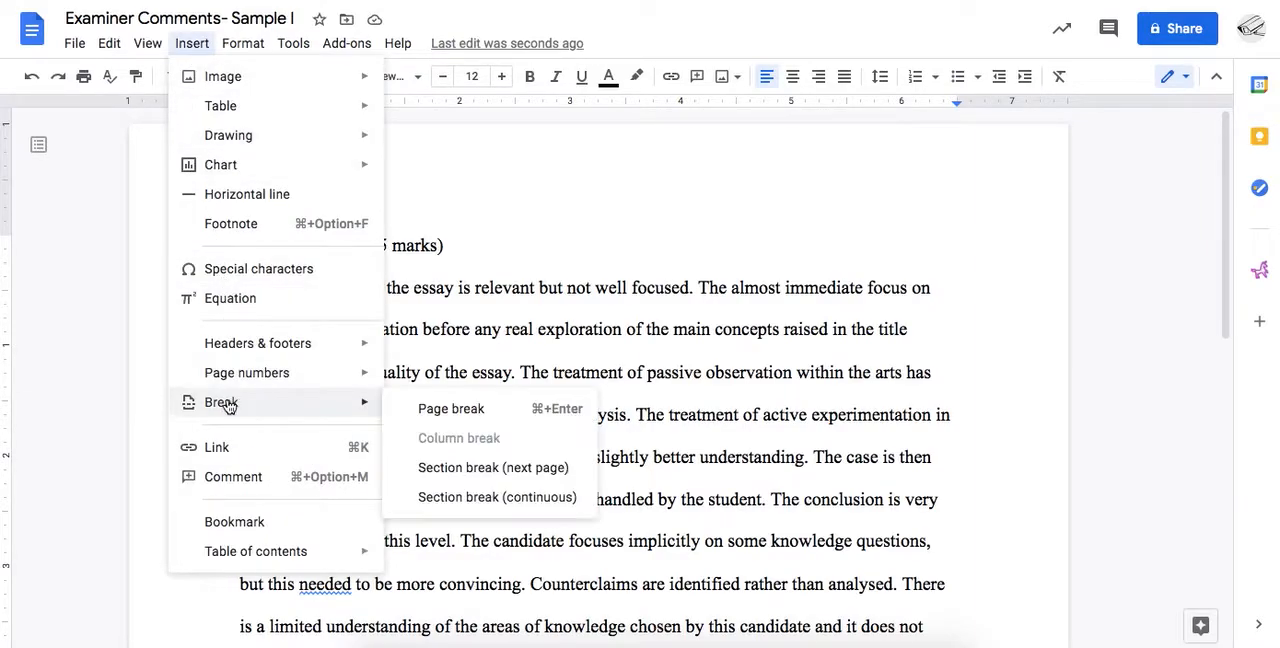
pyautogui.moveTo(484, 496)
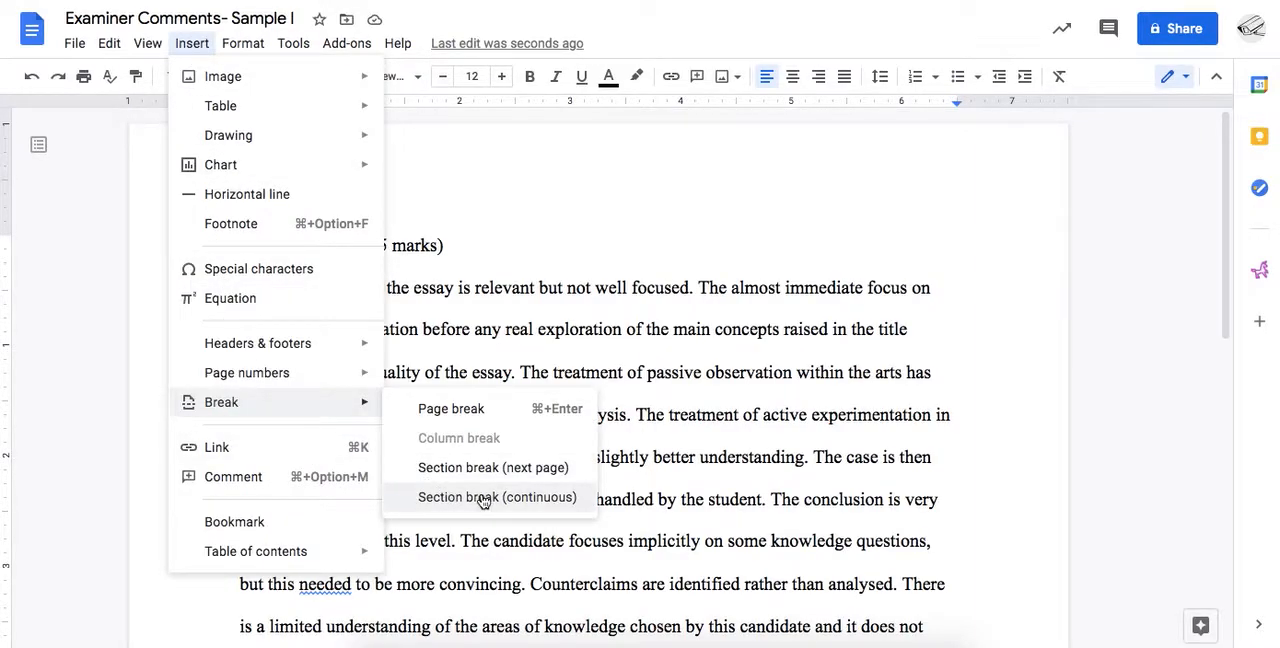
pyautogui.moveTo(504, 508)
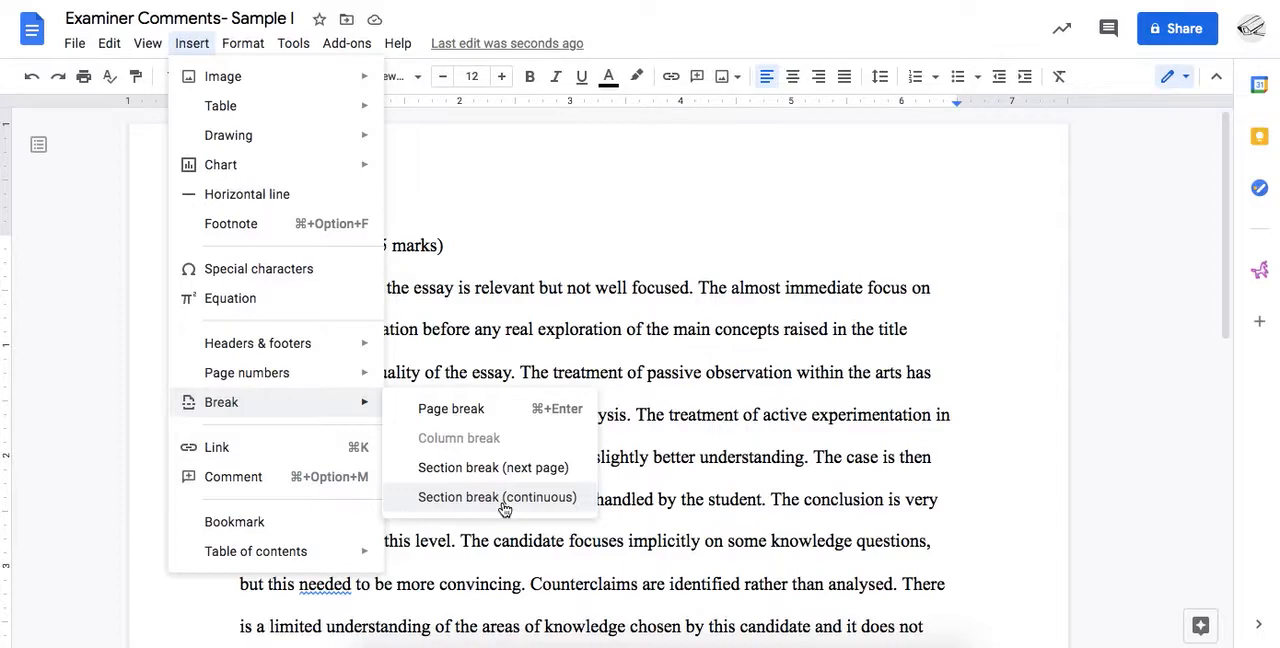
pyautogui.moveTo(524, 468)
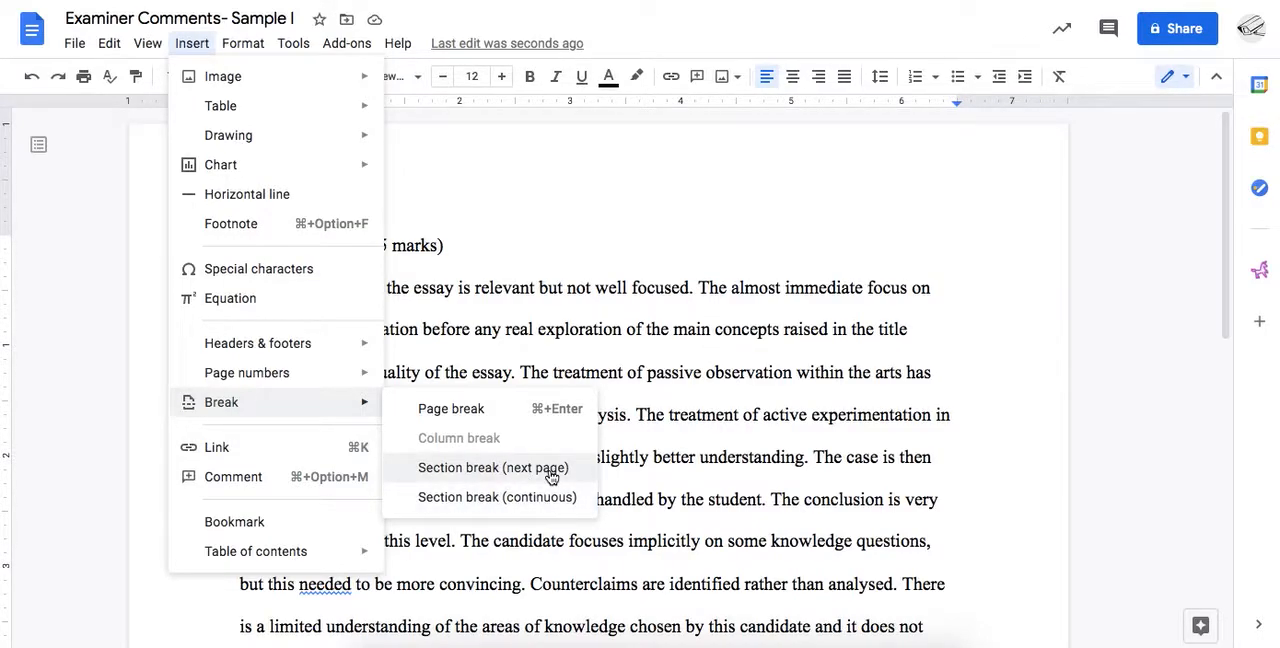
pyautogui.moveTo(532, 510)
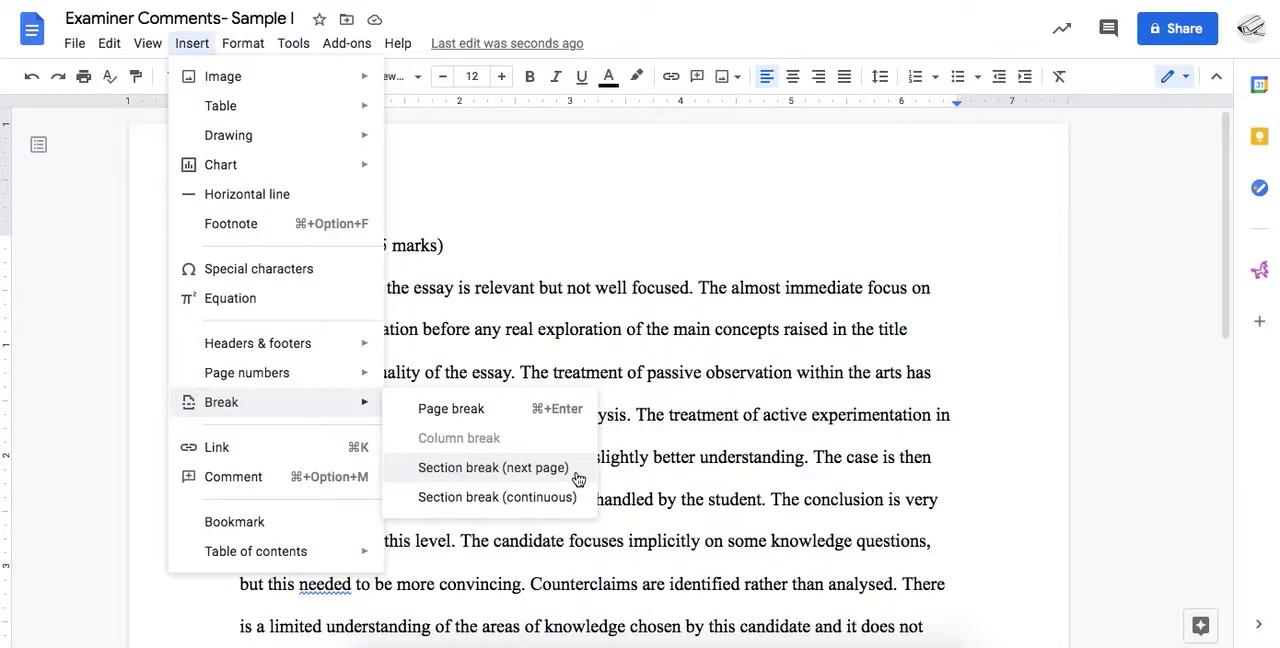
pyautogui.click(492, 468)
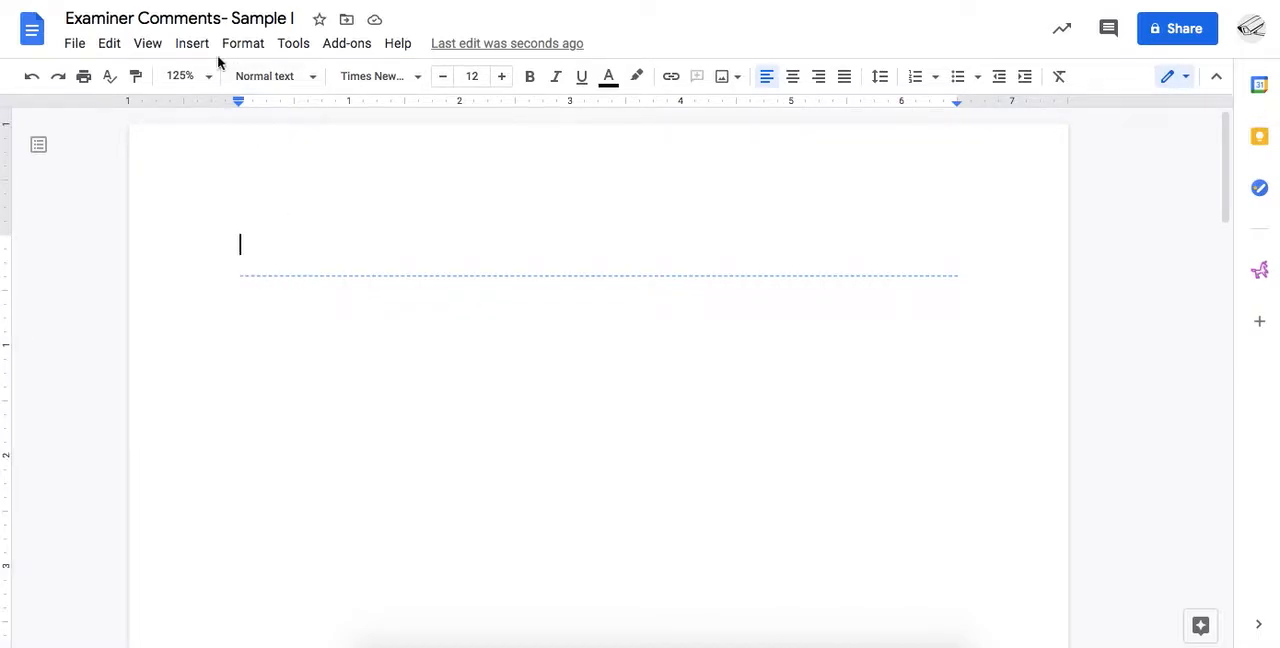
# Show section breaks via the View menu and zoom the page to 50%.
pyautogui.click(148, 44)
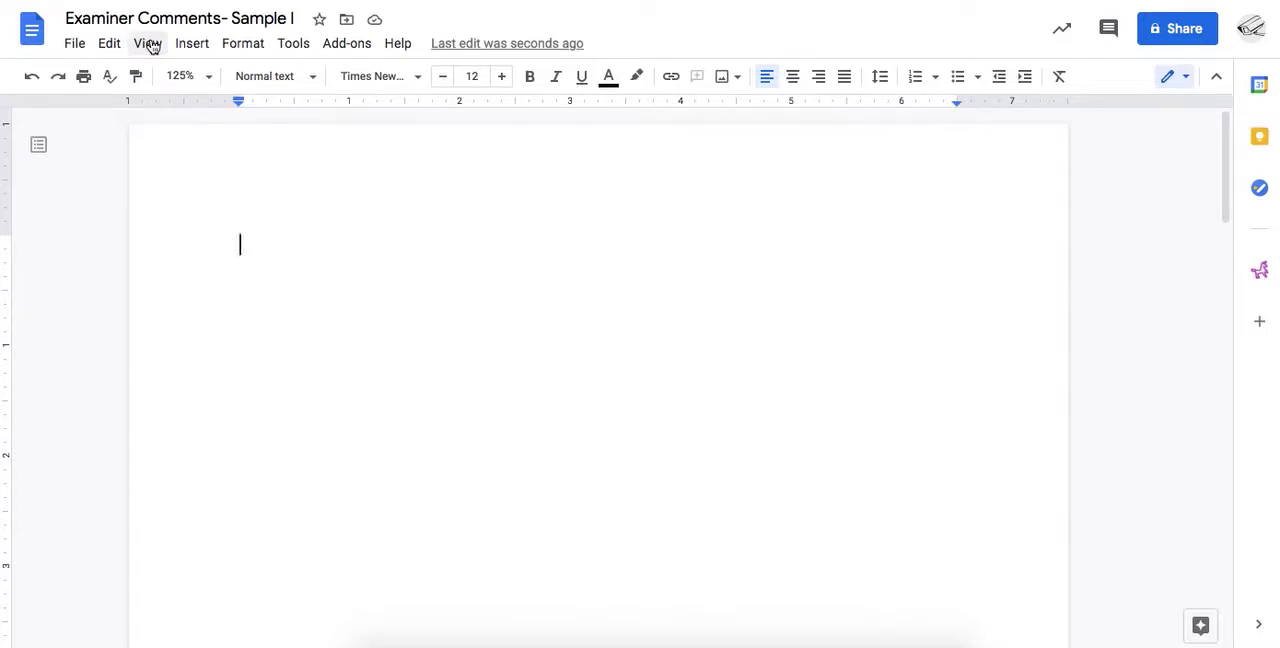
pyautogui.click(148, 44)
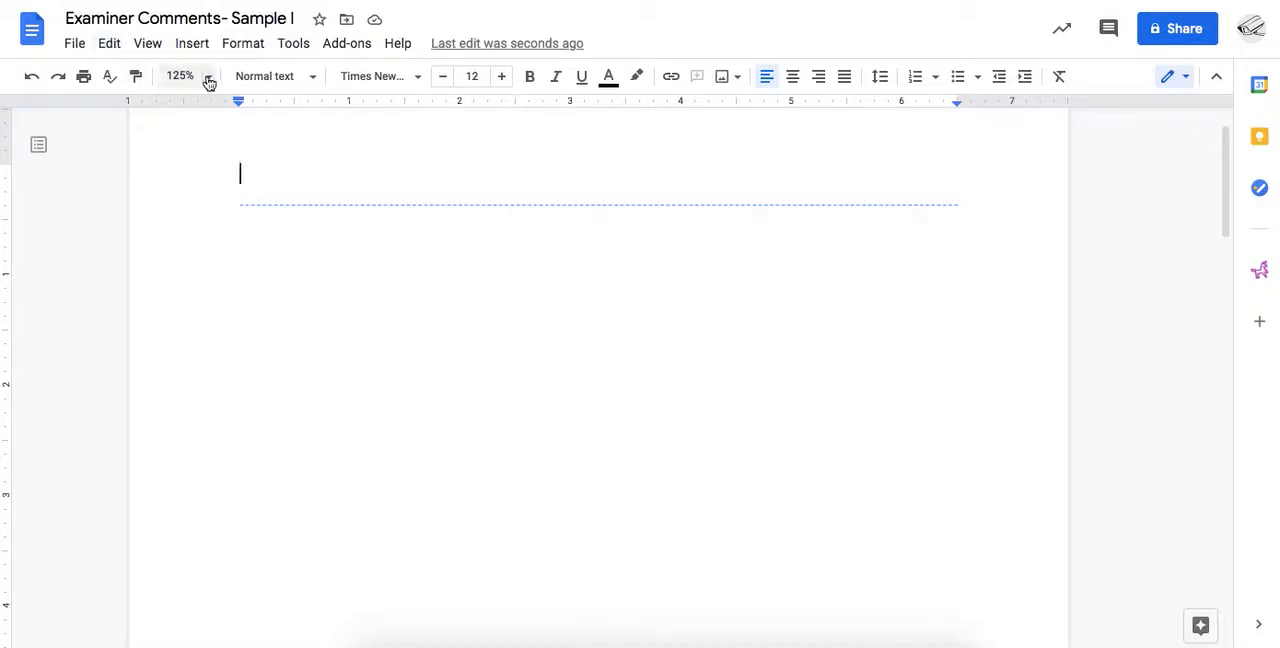
pyautogui.click(208, 76)
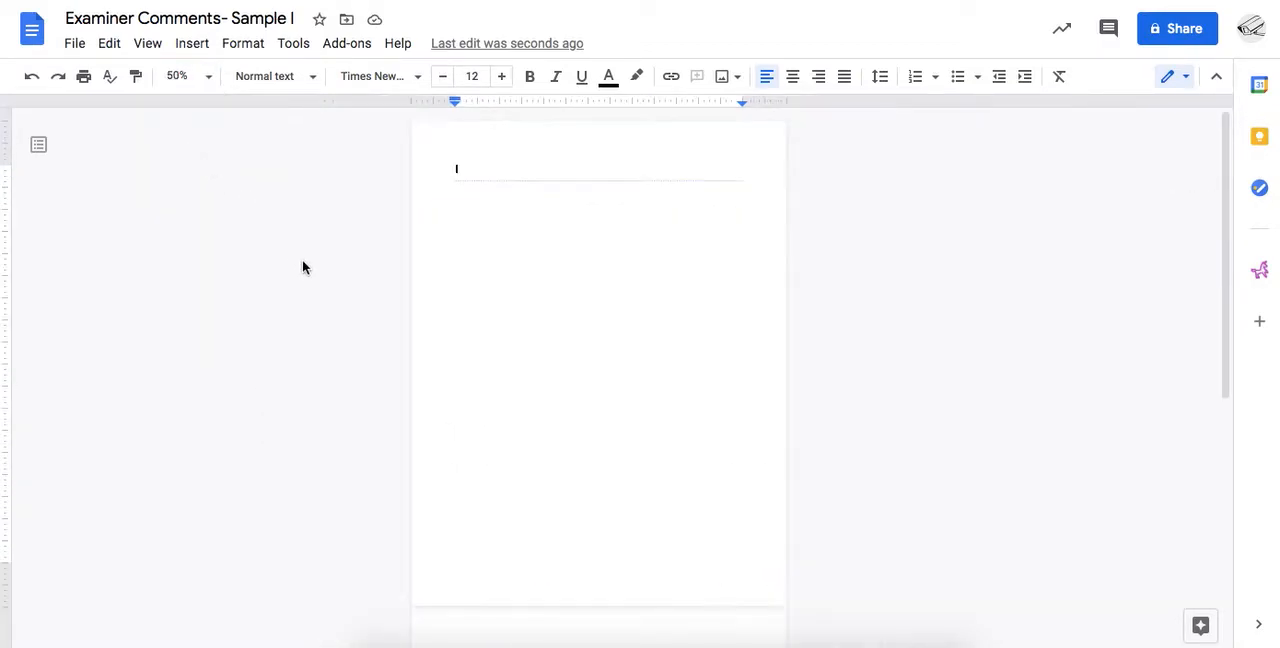
pyautogui.moveTo(572, 328)
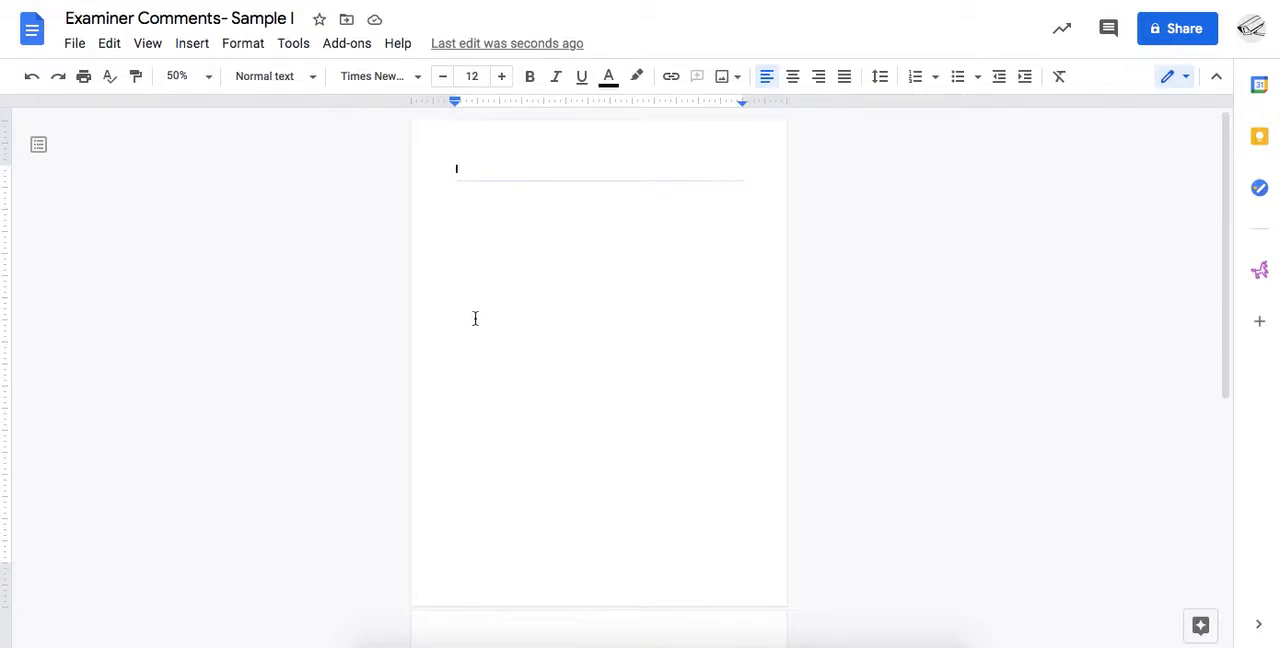
pyautogui.moveTo(672, 298)
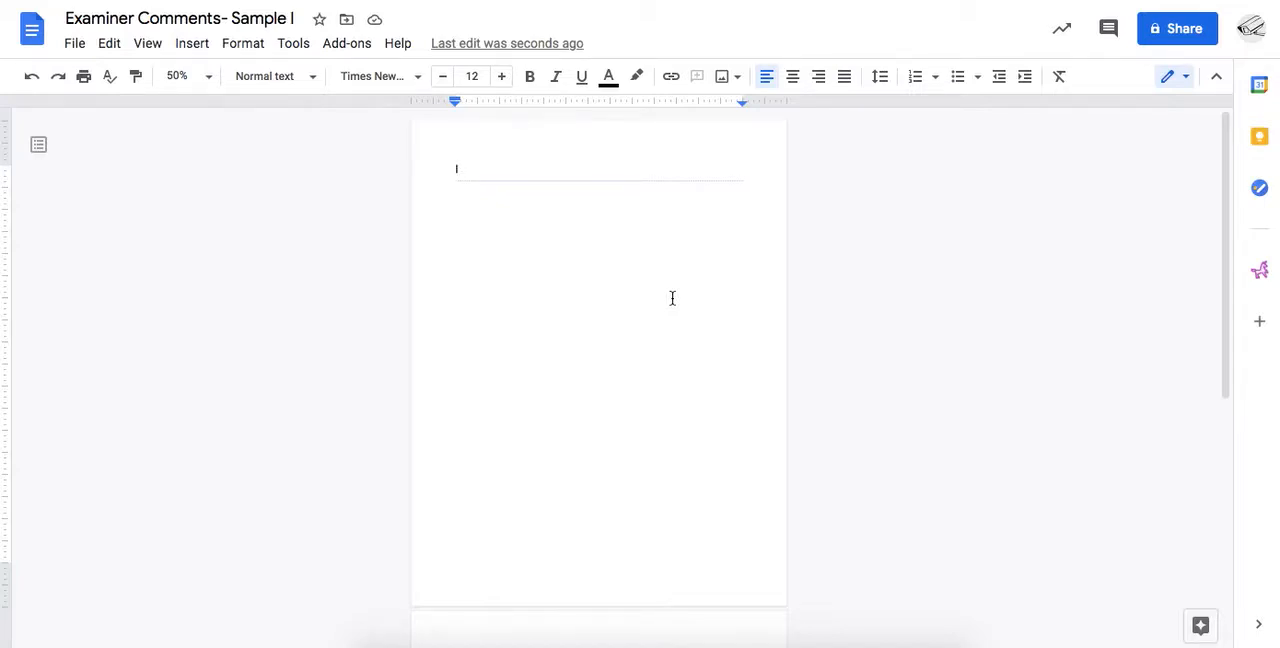
pyautogui.moveTo(672, 12)
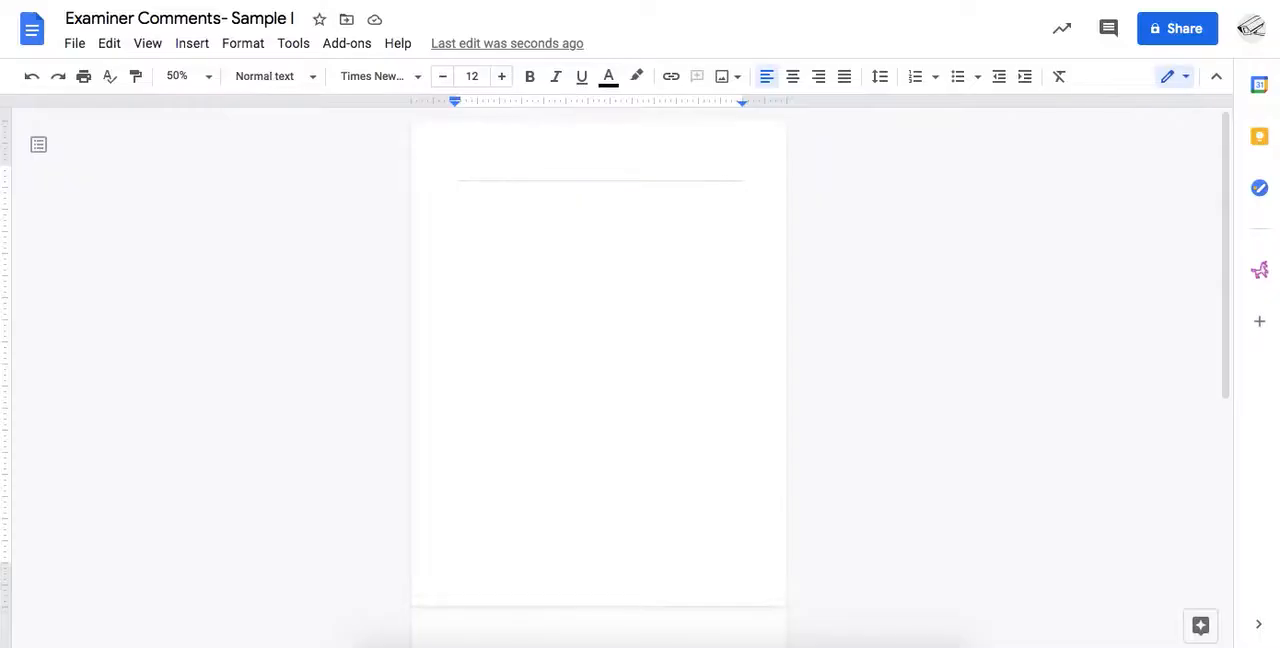
# Type the essay prompt 'Avoiding bias seems a commendable goal...', the word count, and 'Theory of Knowledge 2021' in the footer.
pyautogui.write('"Avoiding bias seems a commendable goal, but this fails to recognize the positive role that bias can play in the pursuit of knowledge." Discuss this statement with reference to two areas of knowledge.')
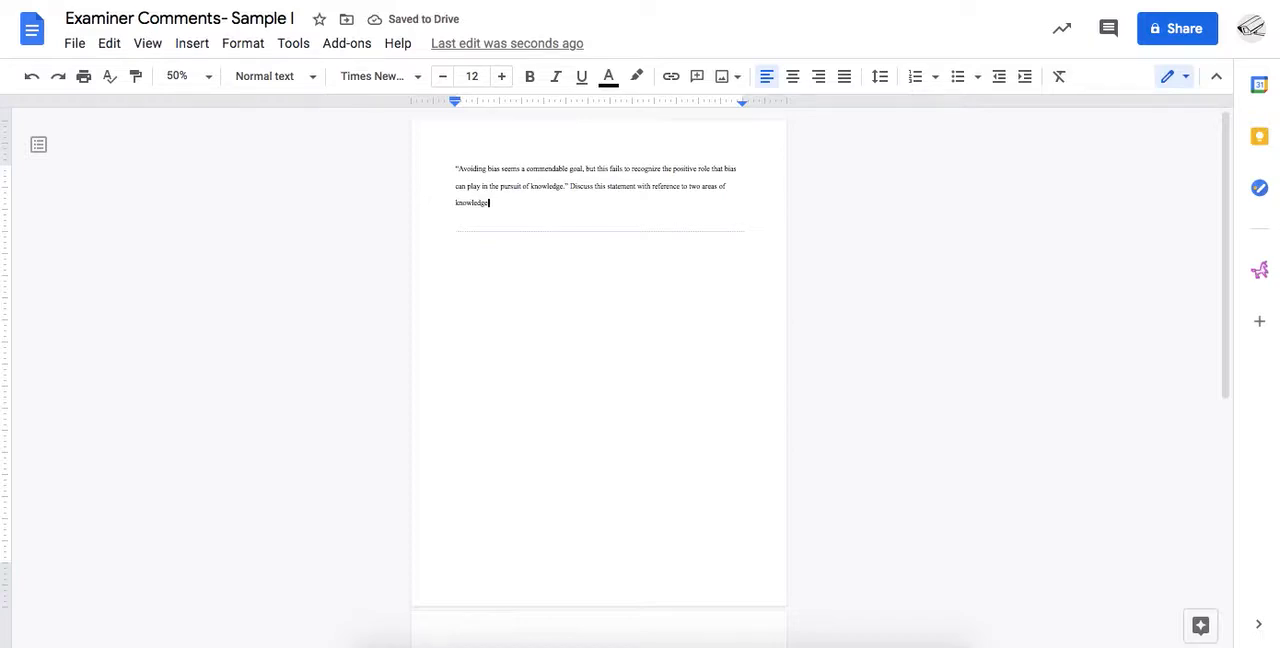
pyautogui.moveTo(456, 166); pyautogui.dragTo(616, 204)
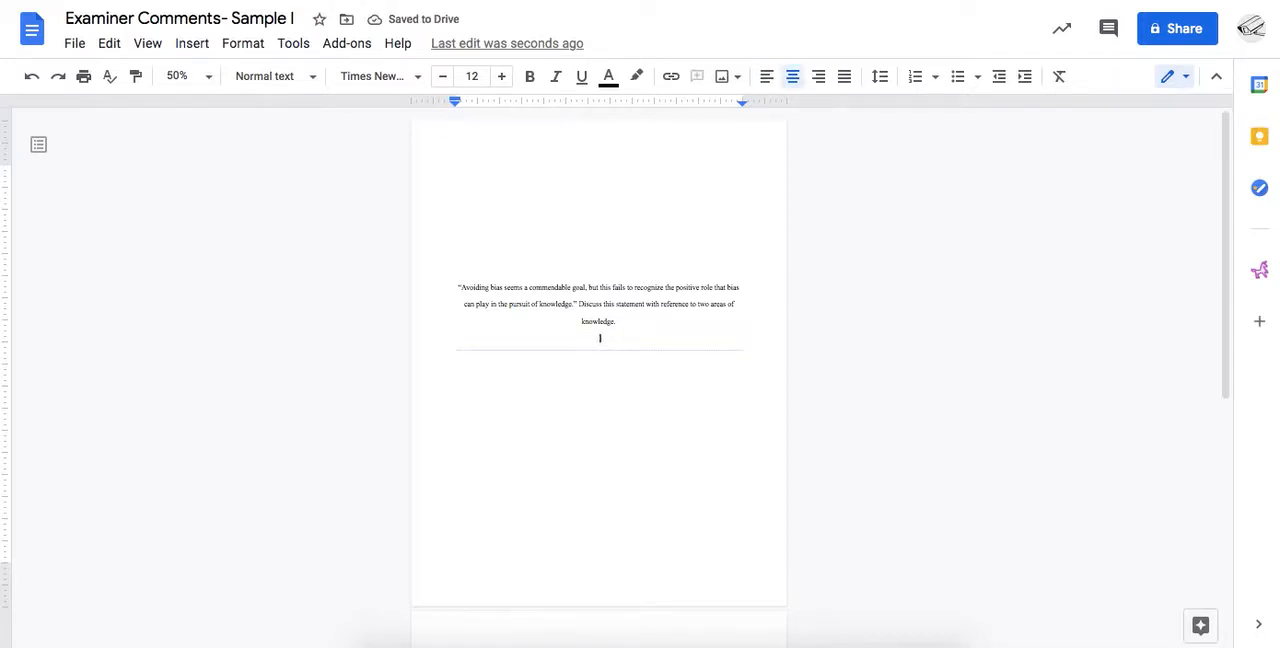
pyautogui.write('Word count: 1600')
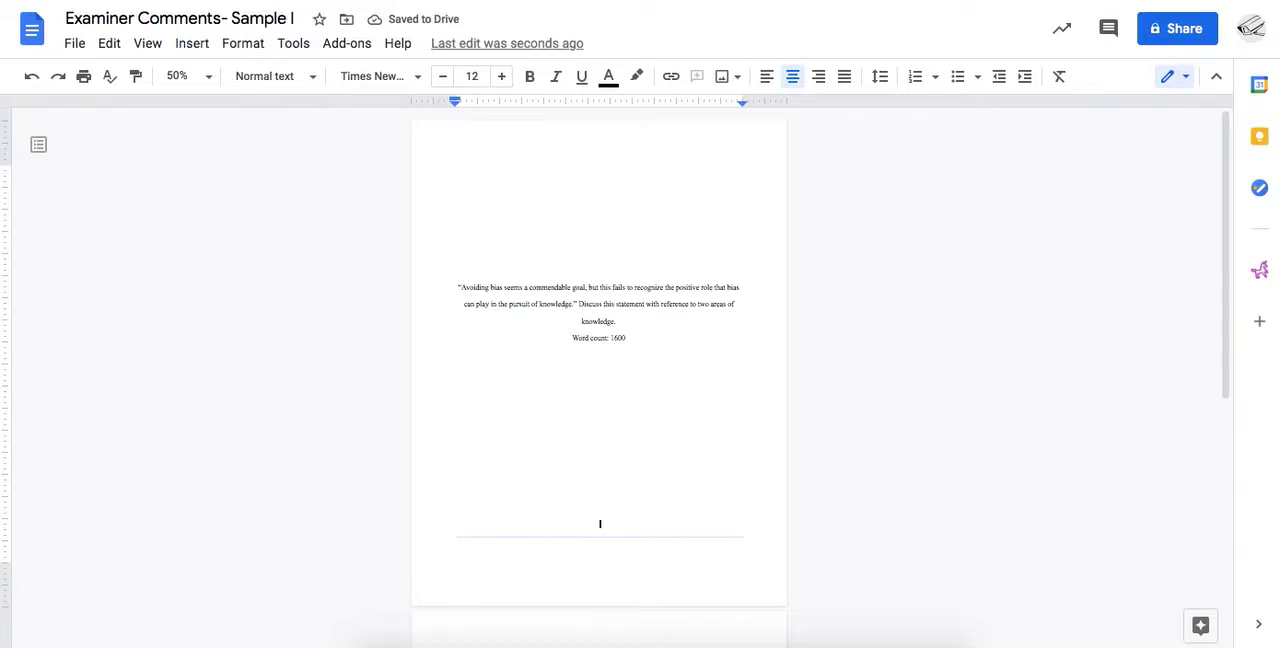
pyautogui.write('Th')
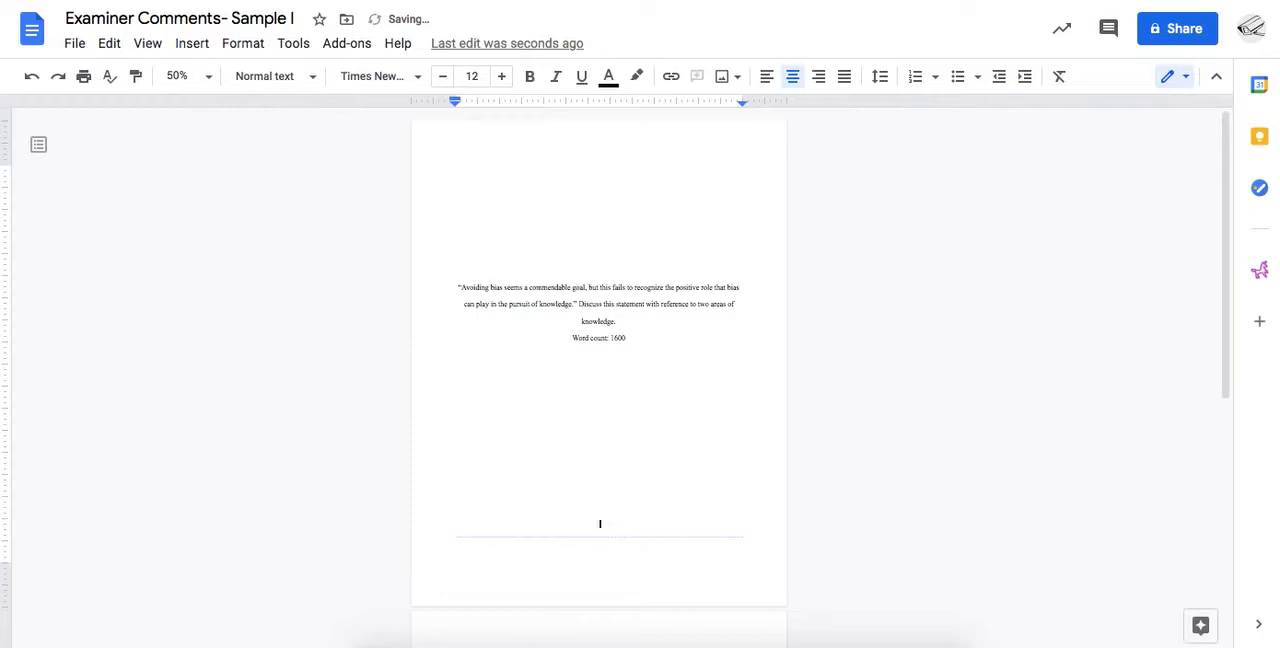
pyautogui.write('Theory of Knowledge 2021')
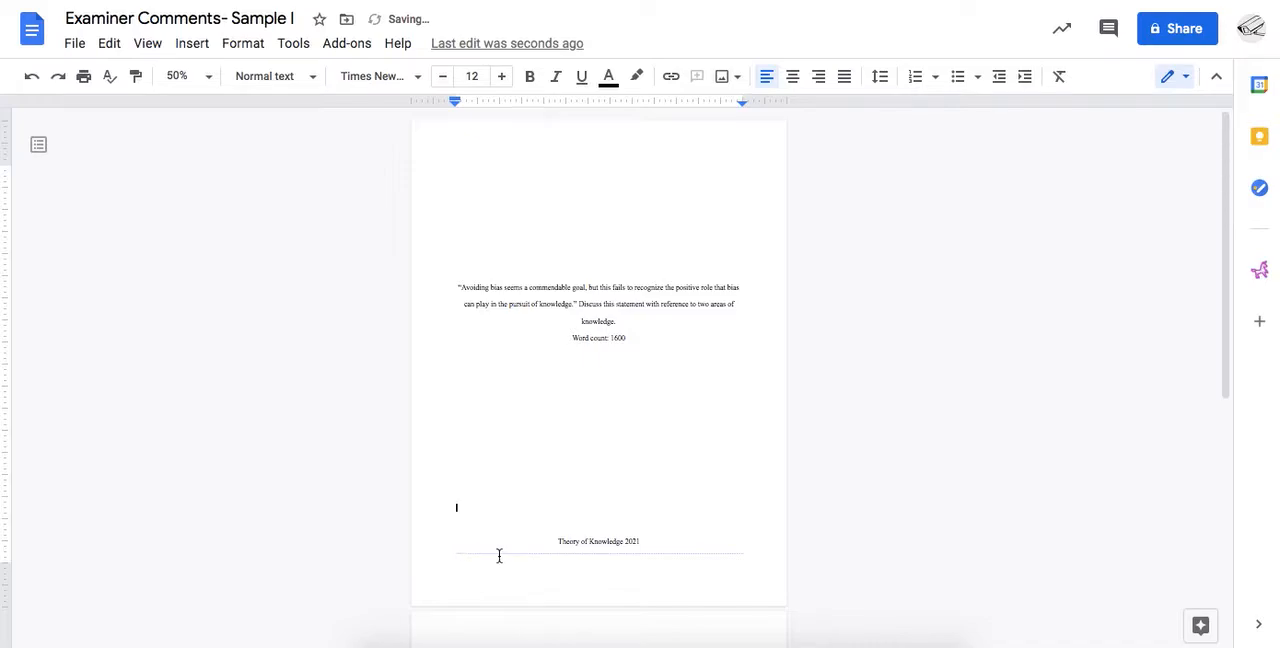
pyautogui.scroll(-3)
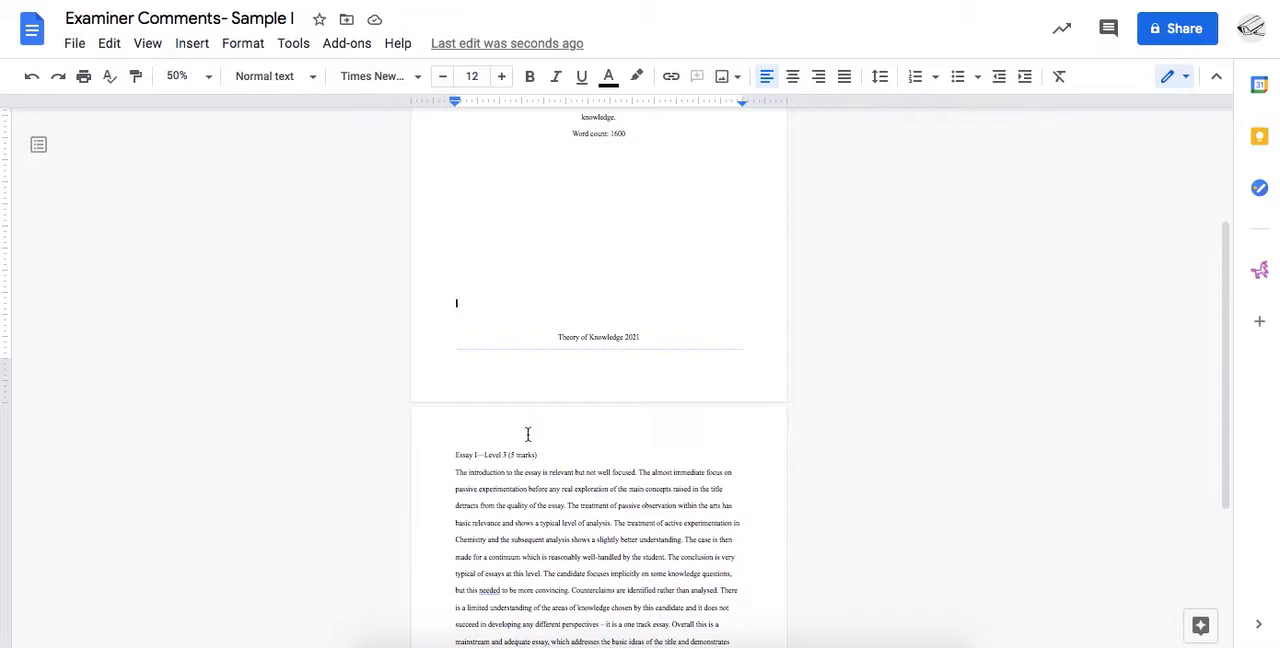
pyautogui.moveTo(500, 454)
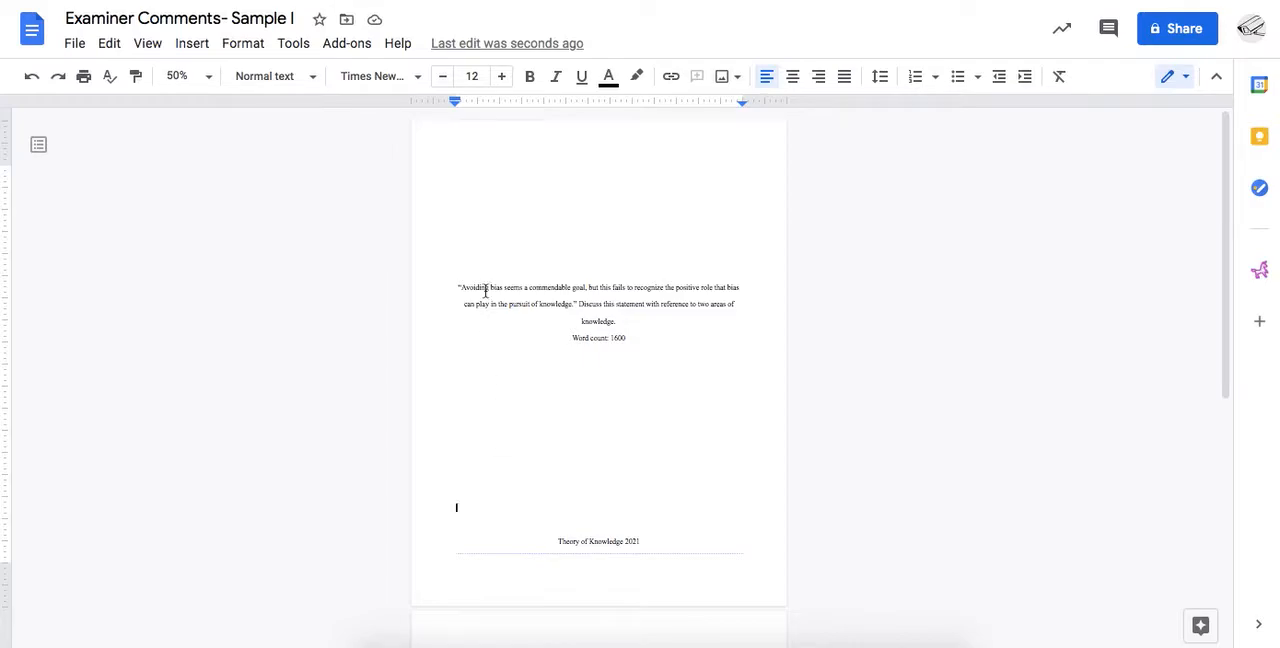
pyautogui.moveTo(492, 560)
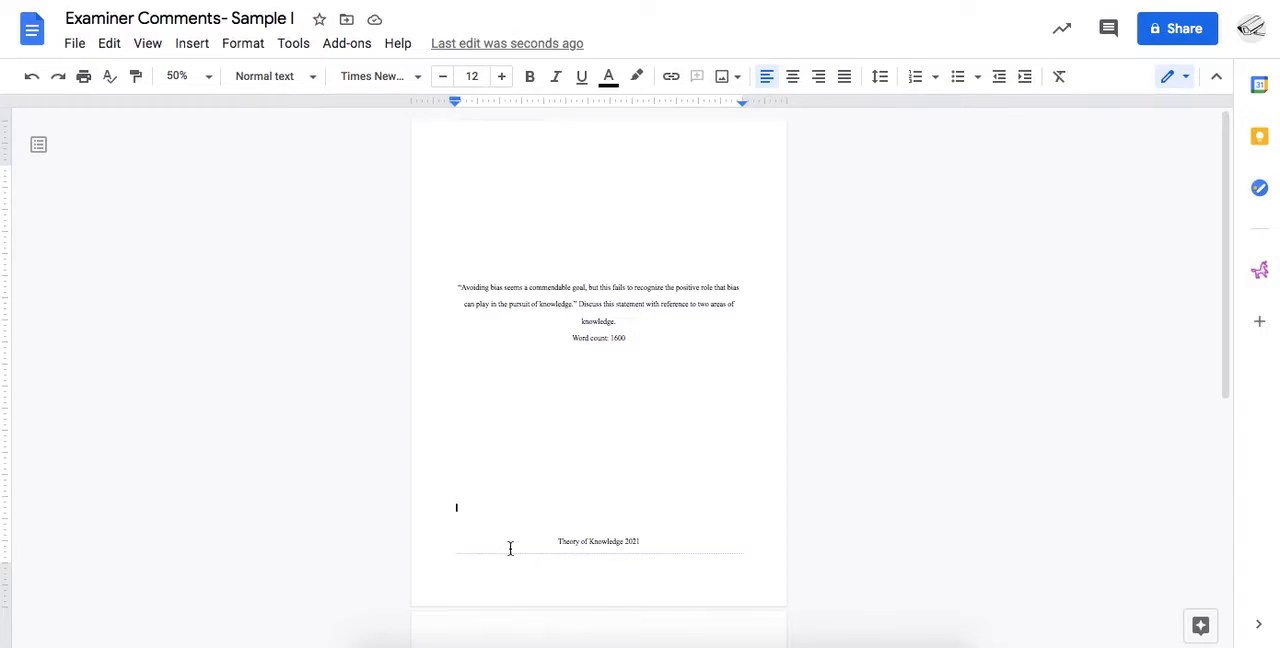
pyautogui.moveTo(486, 158)
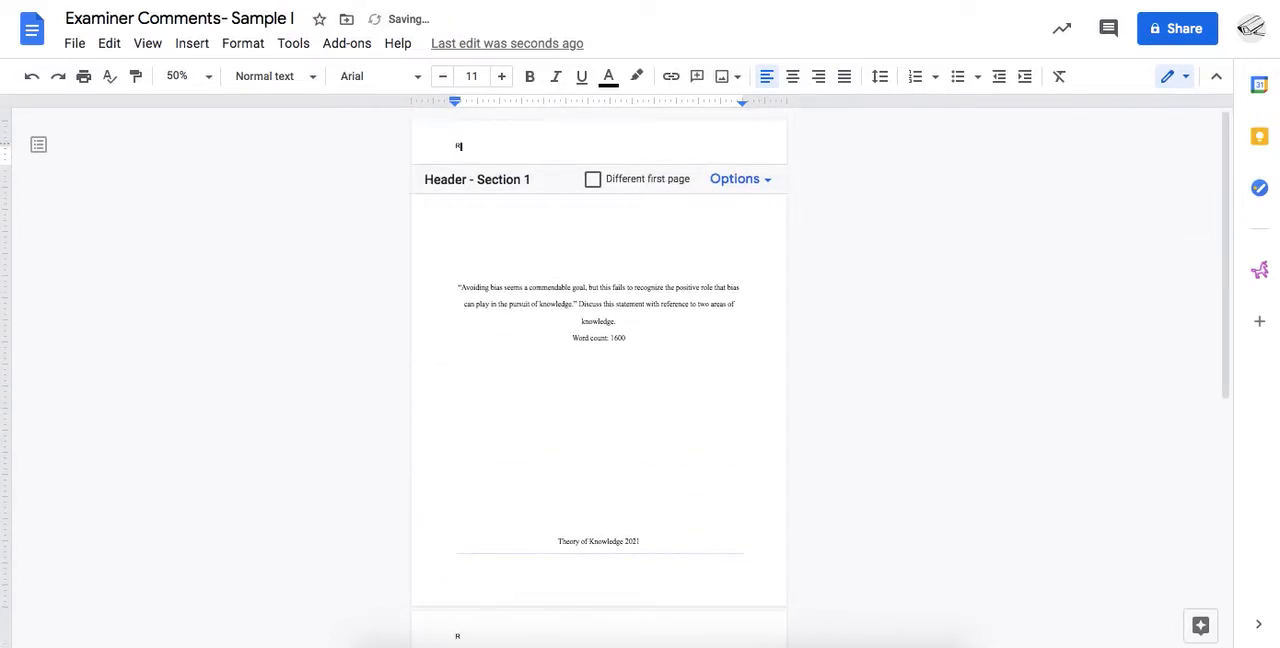
# Type 'Running head' in the header, zoom to 125% and remove stray punctuation.
pyautogui.write('Running head: “Avoiding bias seems a commendable goal, but this fails to recognize the')
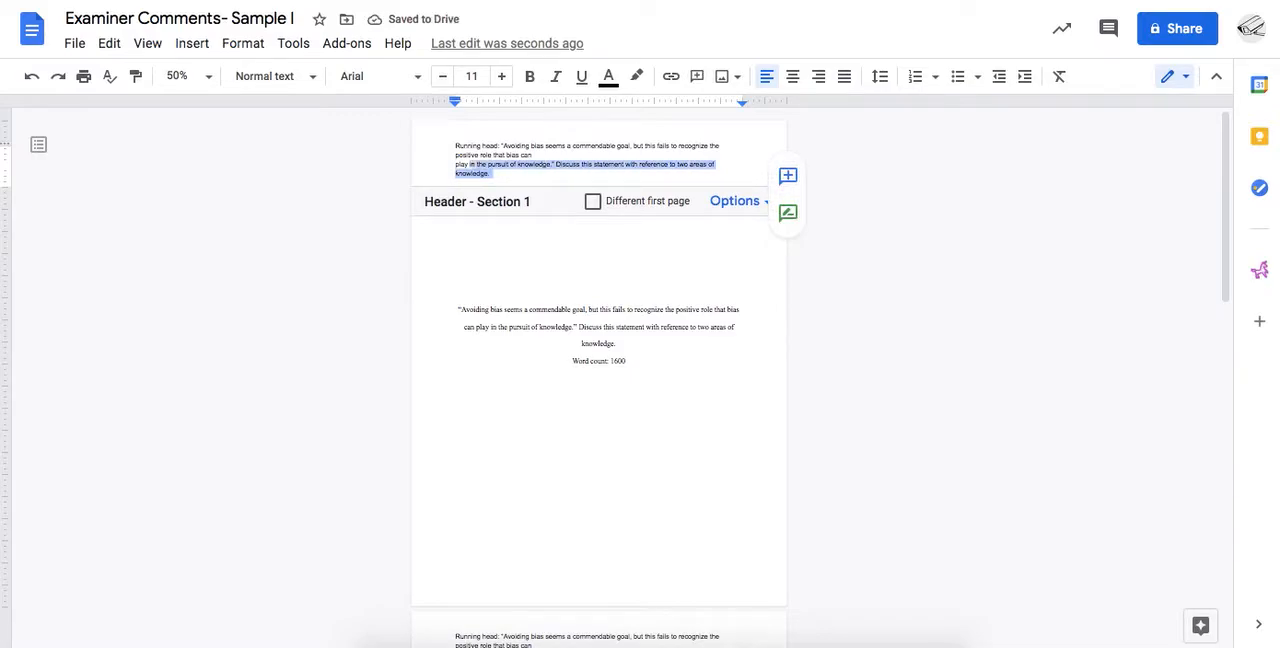
pyautogui.moveTo(208, 76)
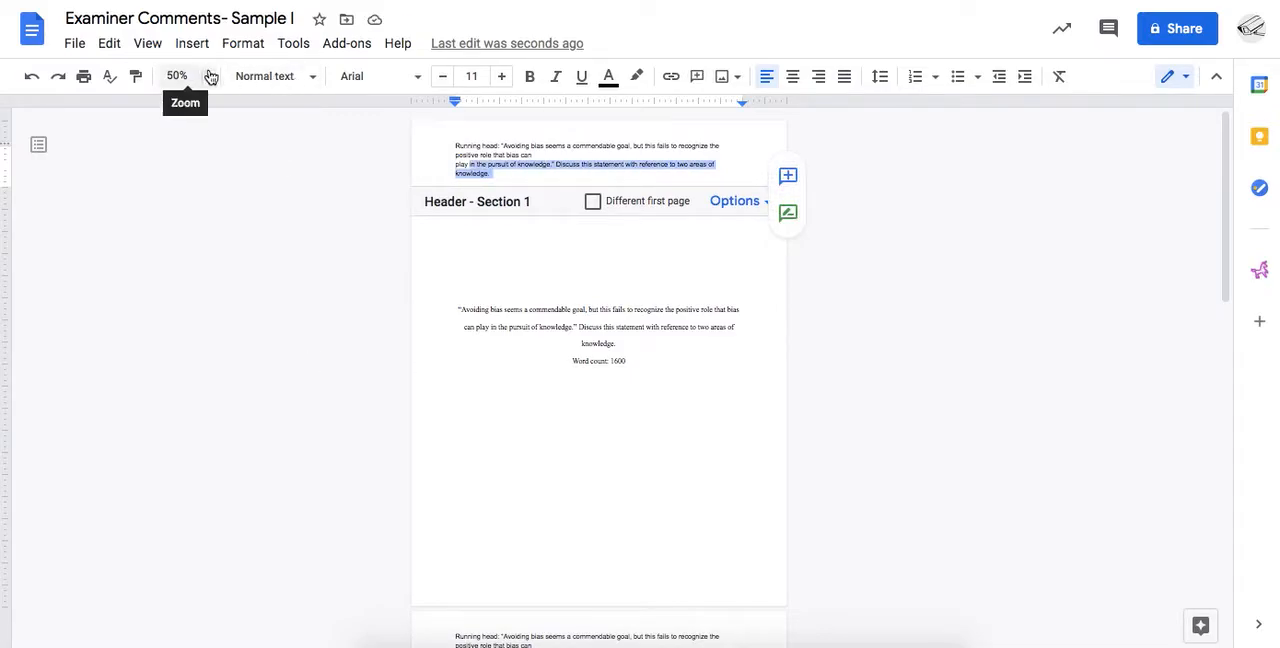
pyautogui.click(208, 76)
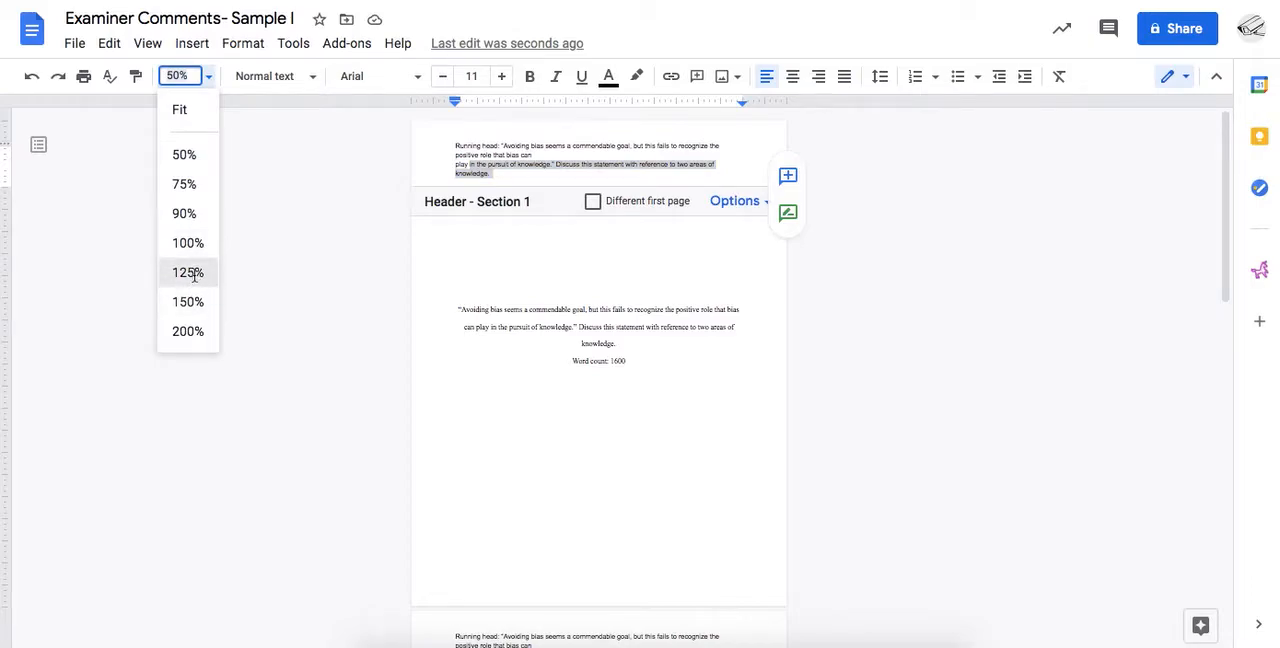
pyautogui.click(188, 272)
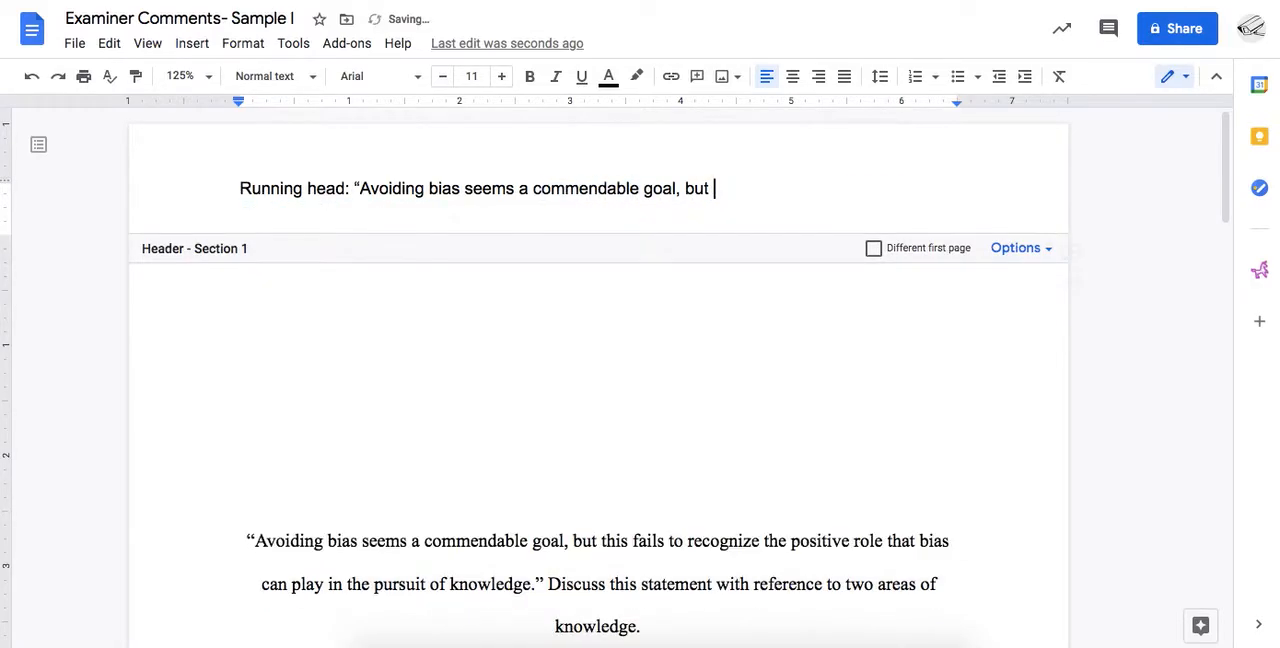
pyautogui.press('Backspace')
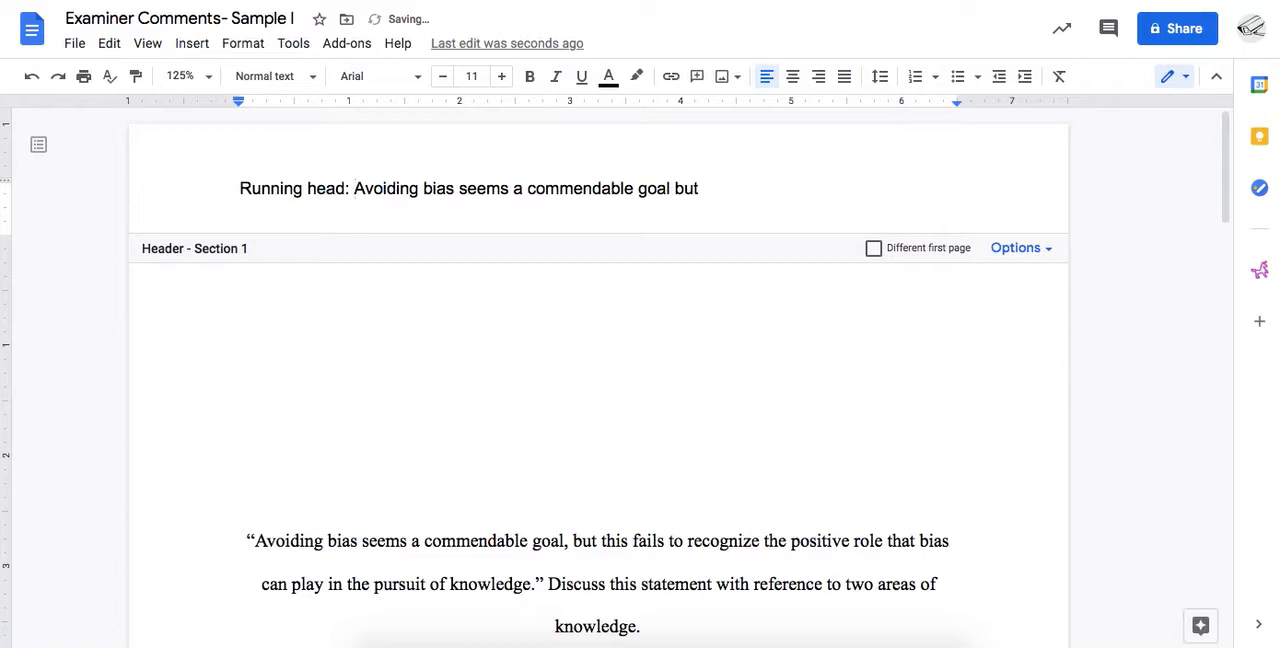
# Make the title words uppercase and set the header text to Times New Roman.
pyautogui.moveTo(354, 188); pyautogui.dragTo(700, 188)
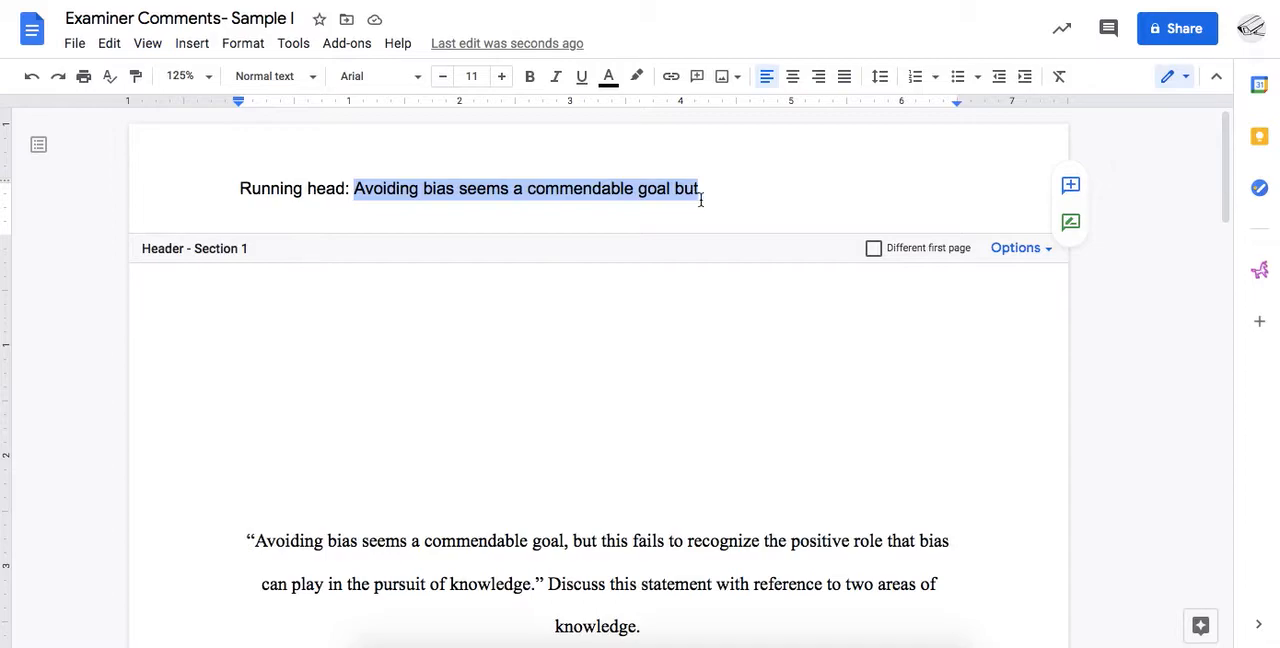
pyautogui.click(242, 44)
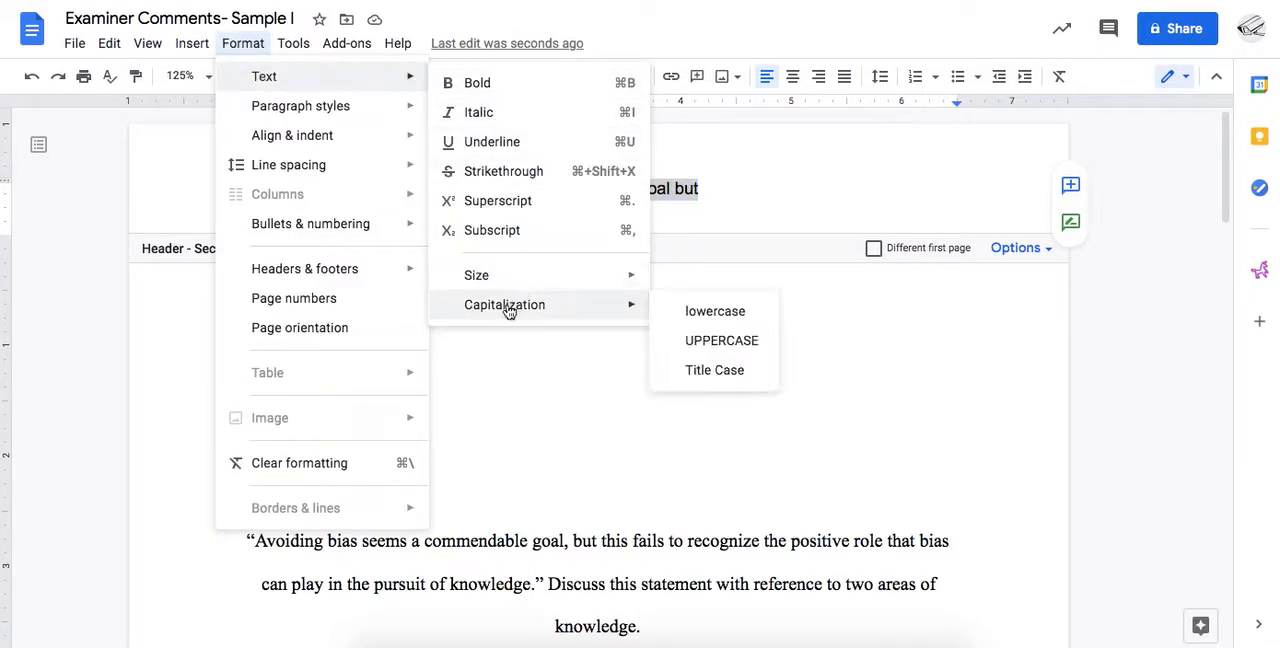
pyautogui.moveTo(750, 340)
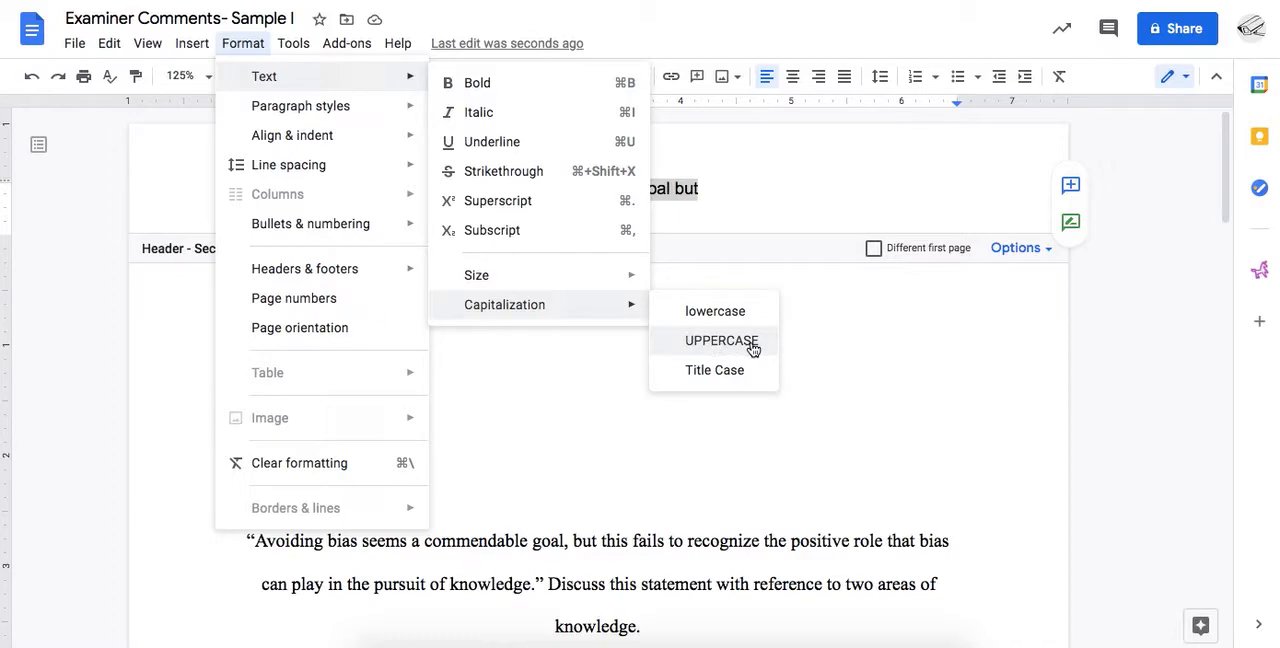
pyautogui.click(720, 340)
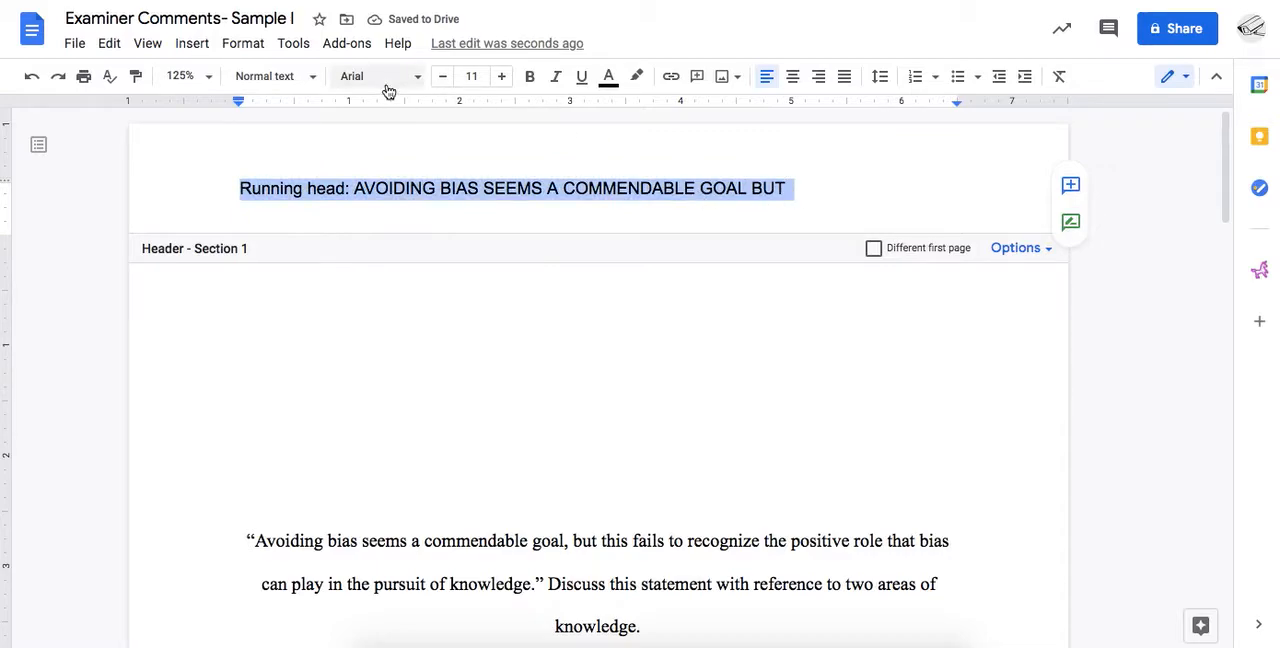
pyautogui.moveTo(412, 80)
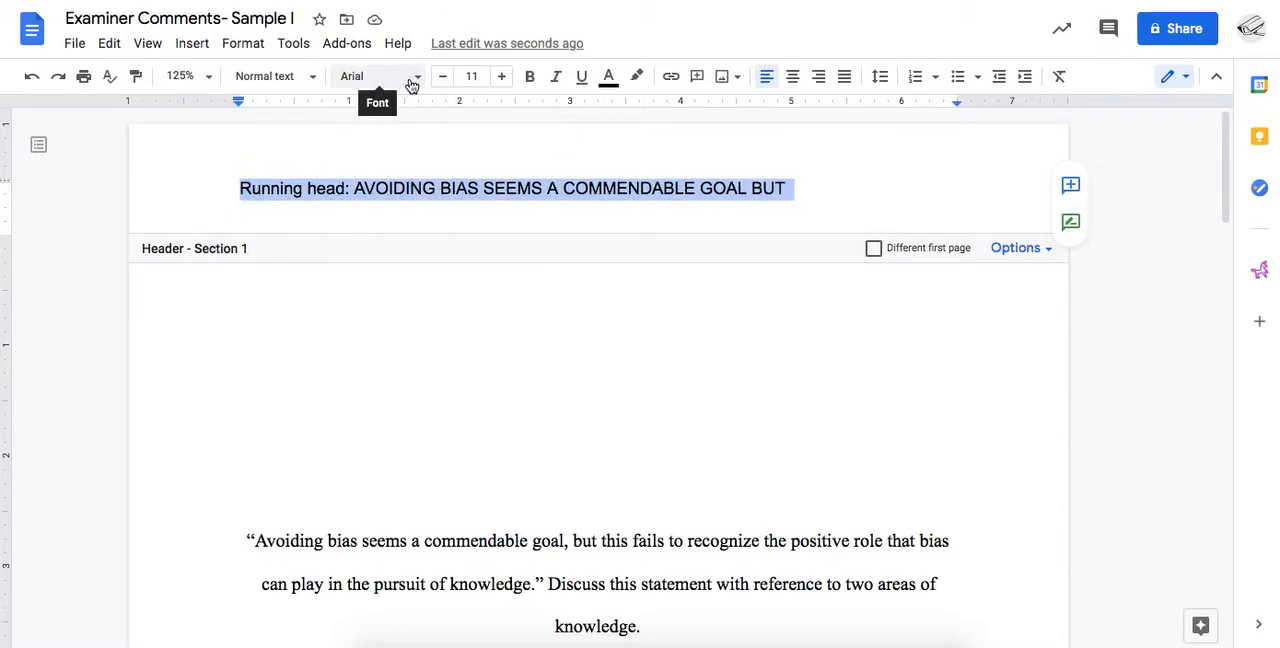
pyautogui.click(376, 76)
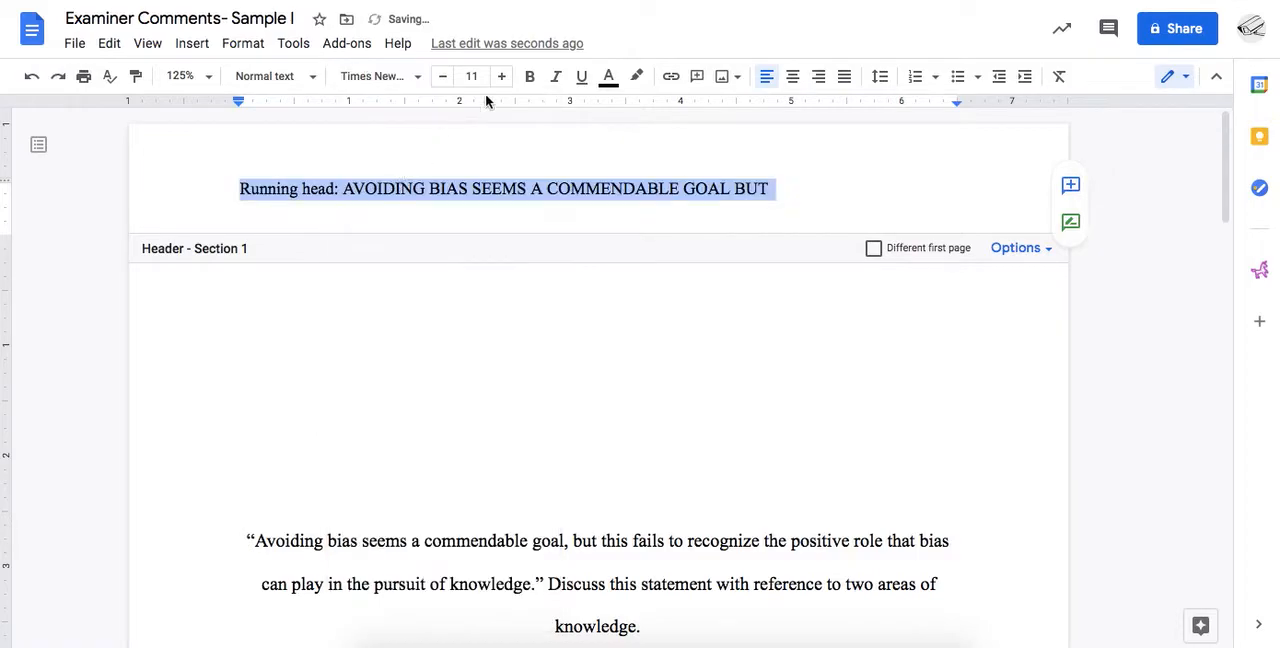
pyautogui.click(500, 76)
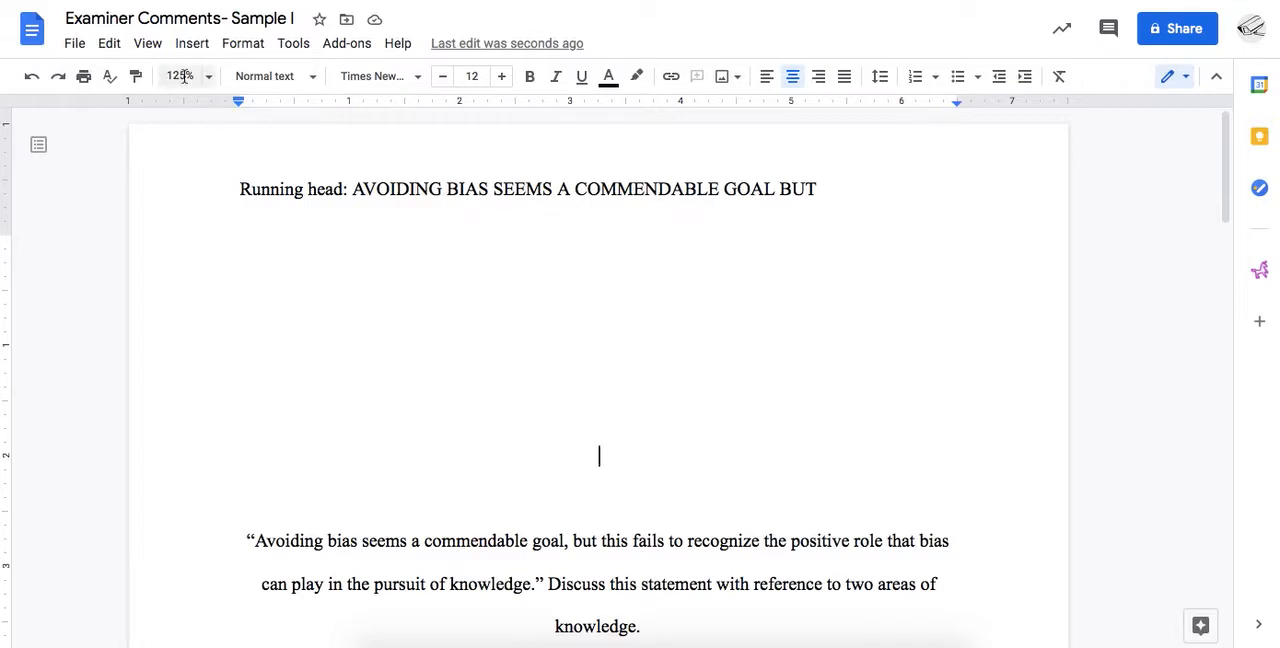
pyautogui.click(208, 76)
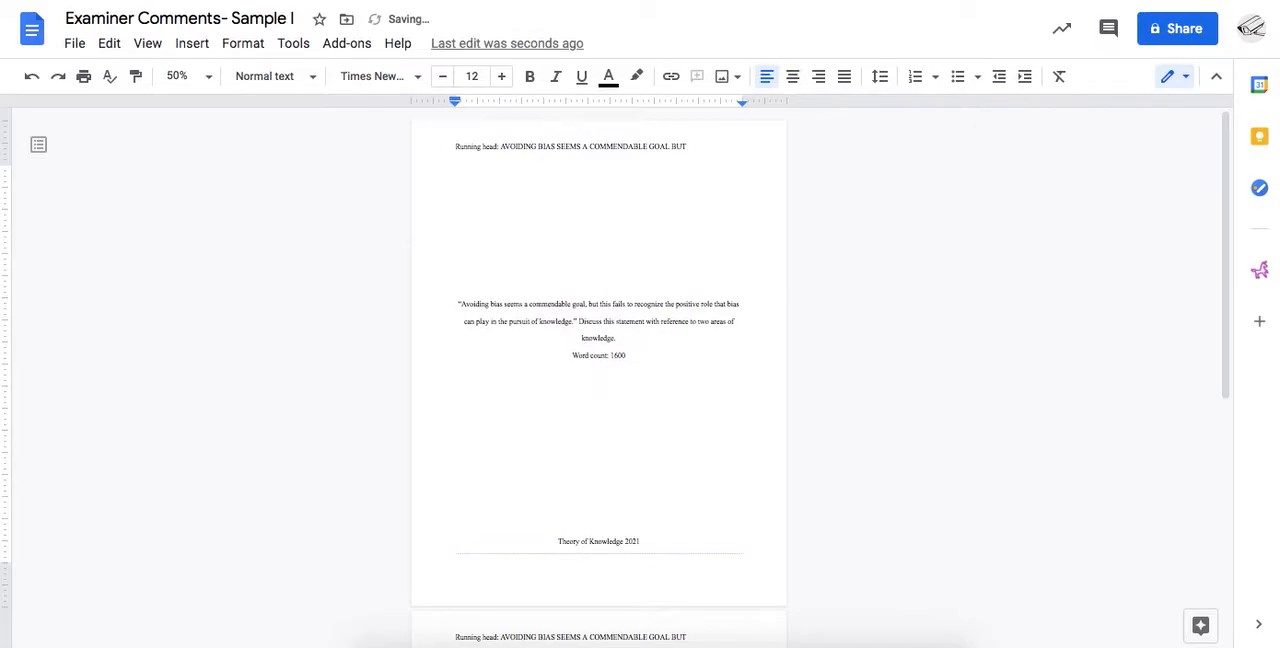
pyautogui.scroll(-3)
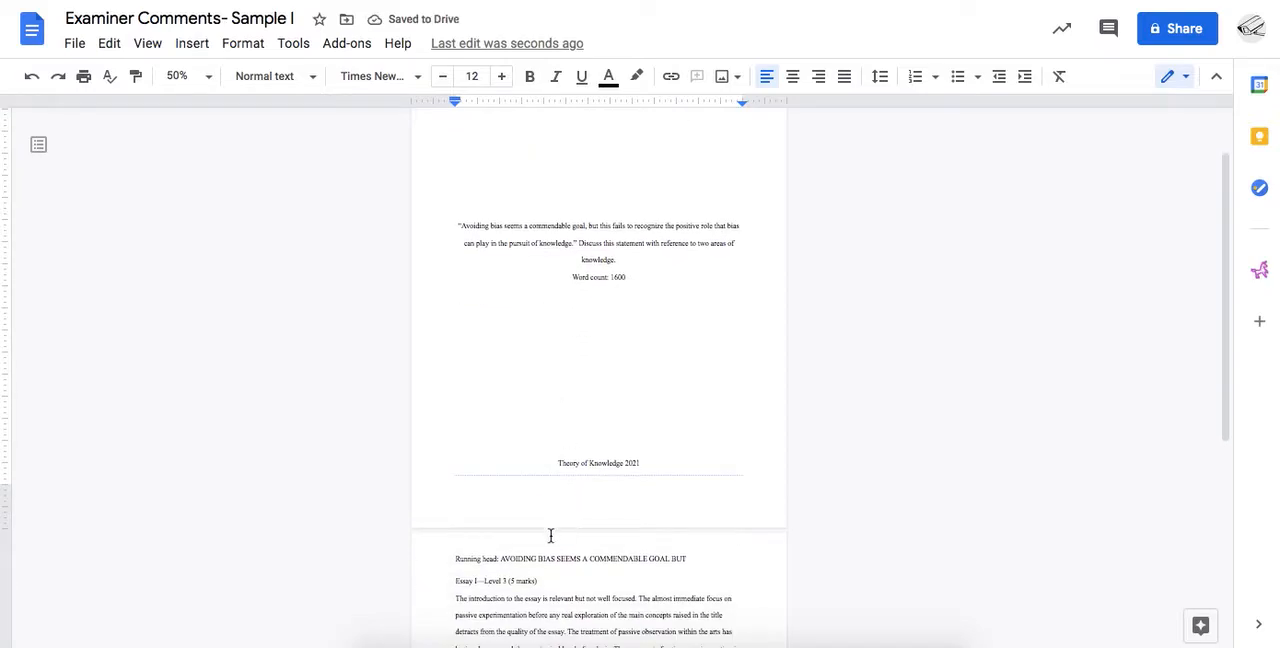
pyautogui.moveTo(576, 572)
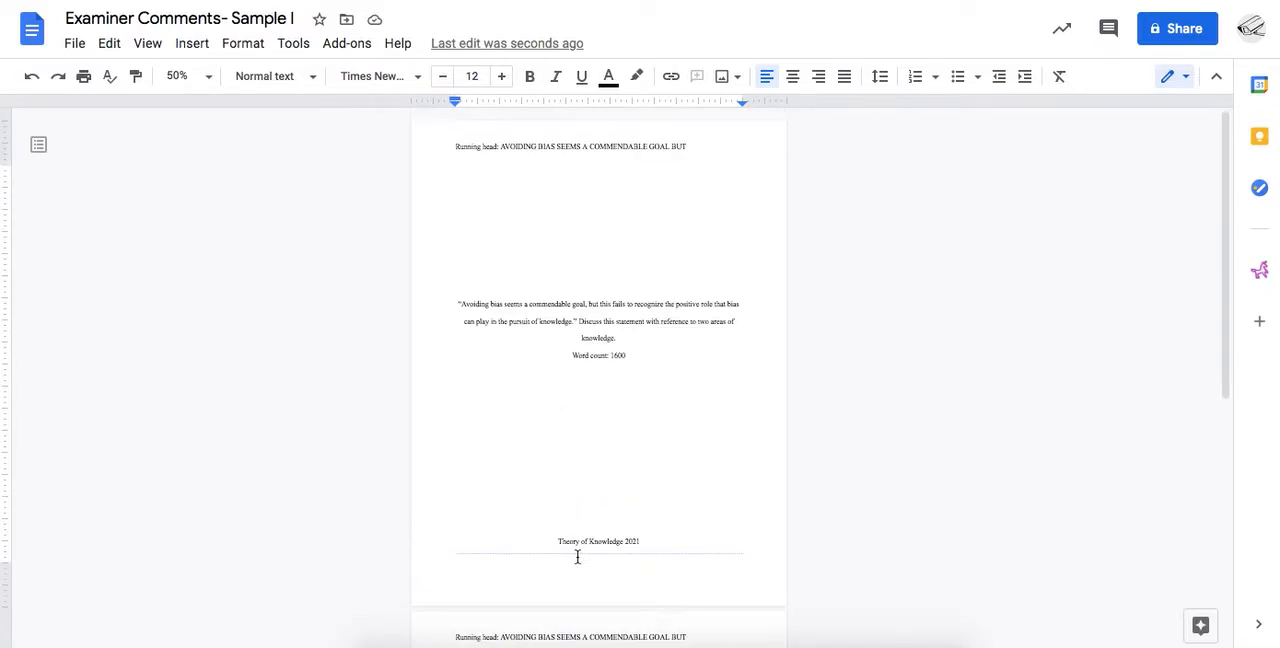
pyautogui.click(206, 76)
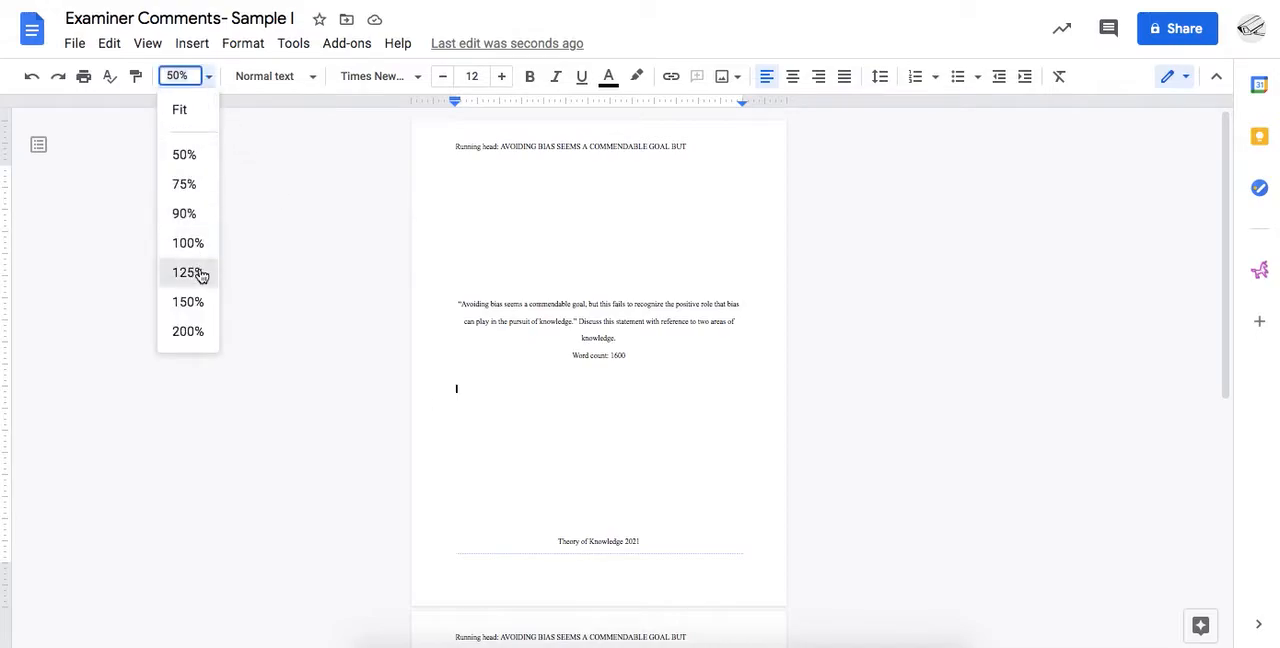
pyautogui.click(186, 272)
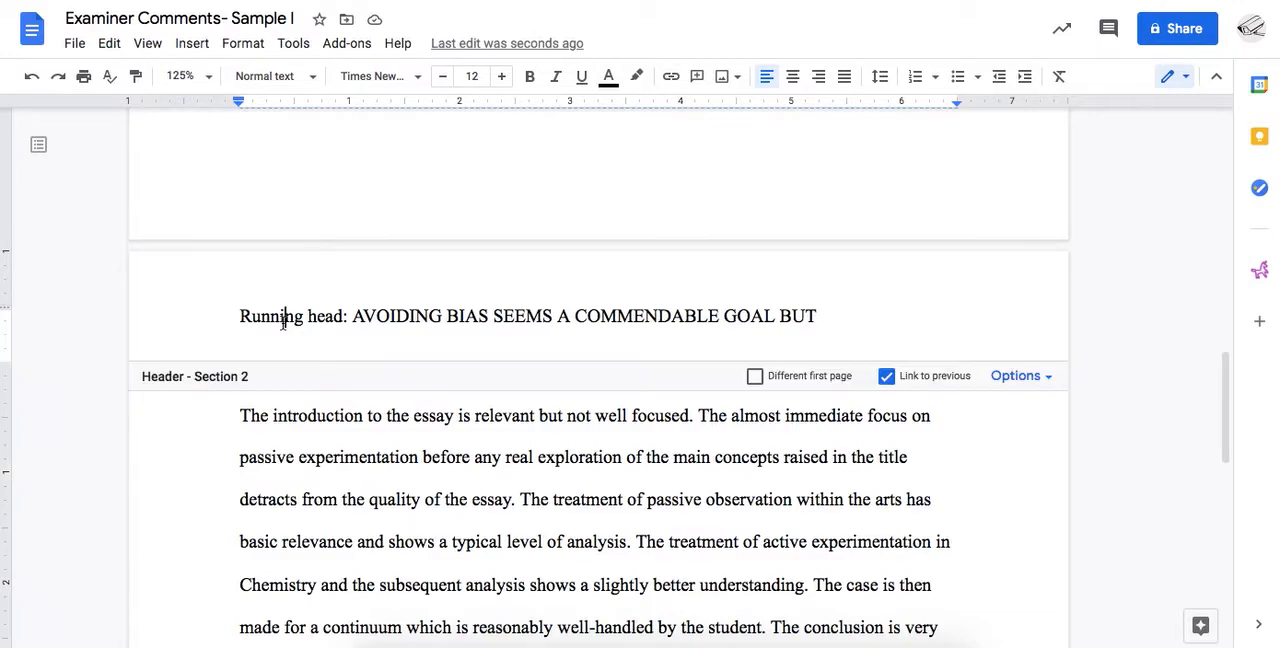
# Replace the section 2 header with 'AVOIDING BIAS SEEMS A COMMENDABLE GOAL BUT', unlinked from the title page.
pyautogui.tripleClick(528, 316)
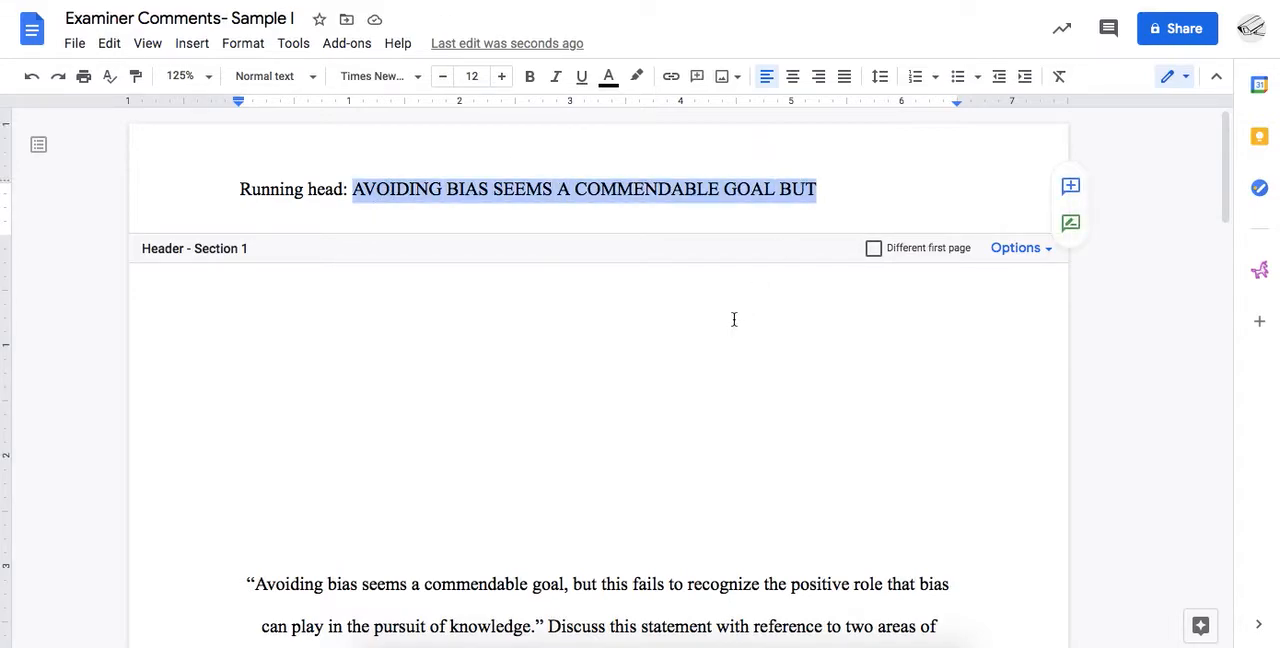
pyautogui.moveTo(464, 270)
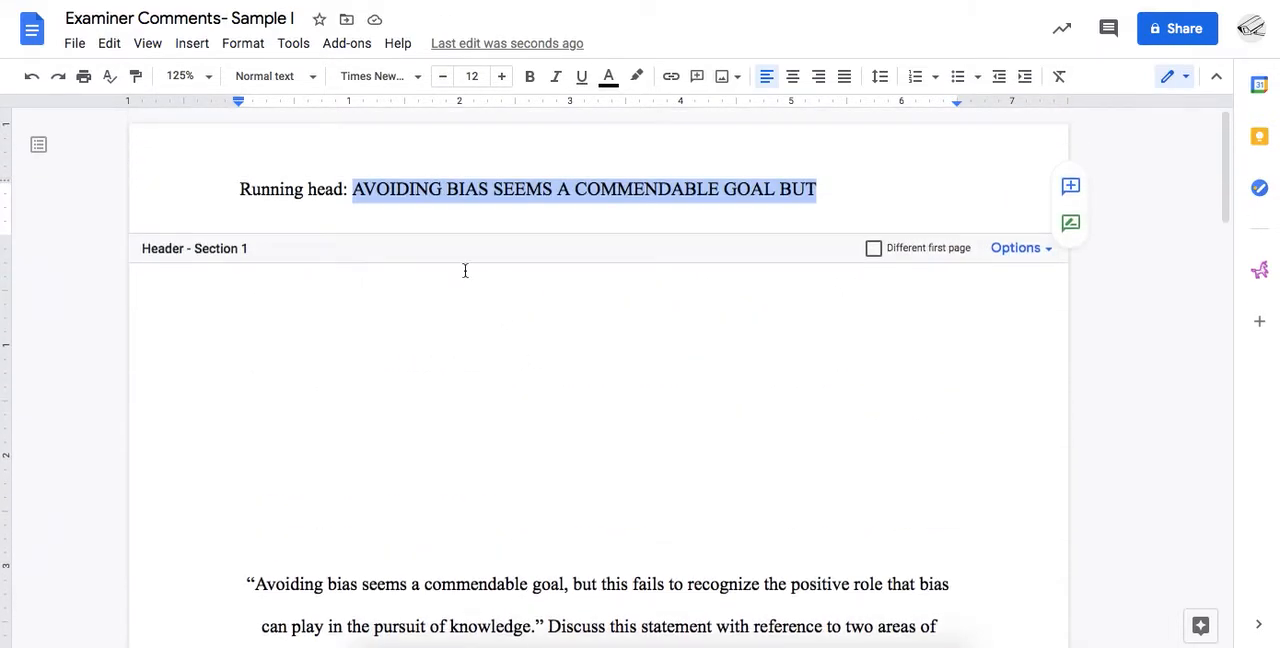
pyautogui.scroll(-3)
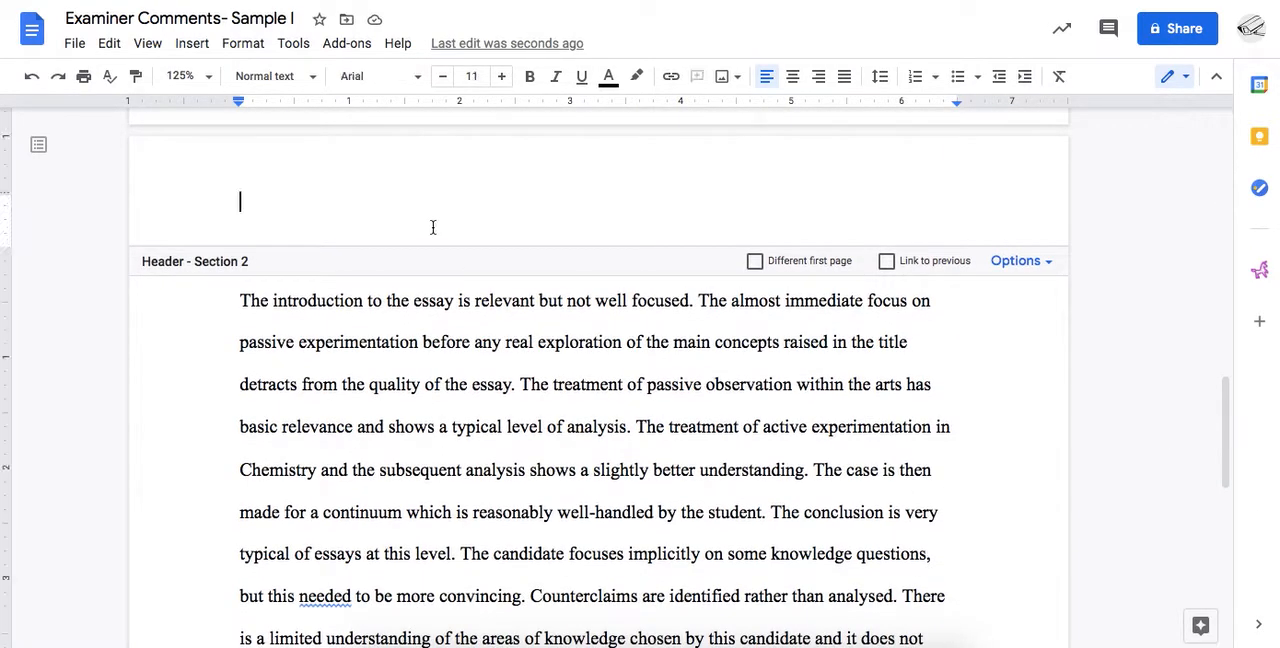
pyautogui.write('AVOIDING BIAS SEEMS A COMMENDABLE GOAL BUT')
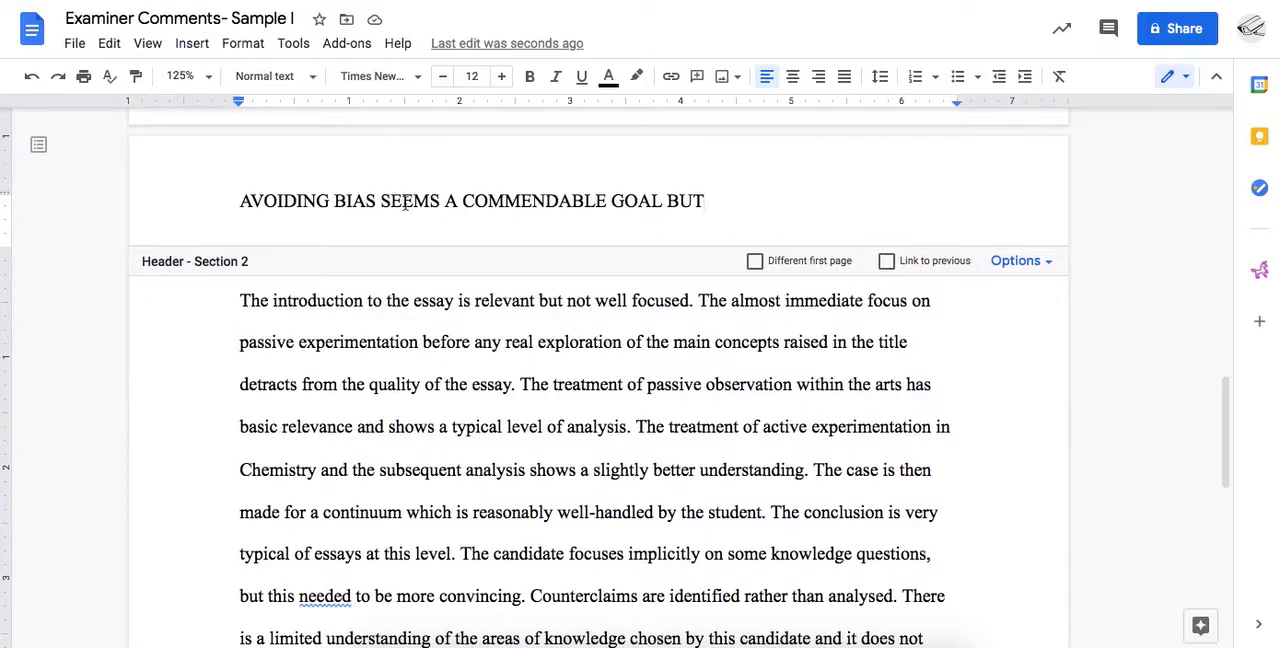
# Check both headers at 50% zoom, return to 150% and start inserting page numbers.
pyautogui.click(208, 76)
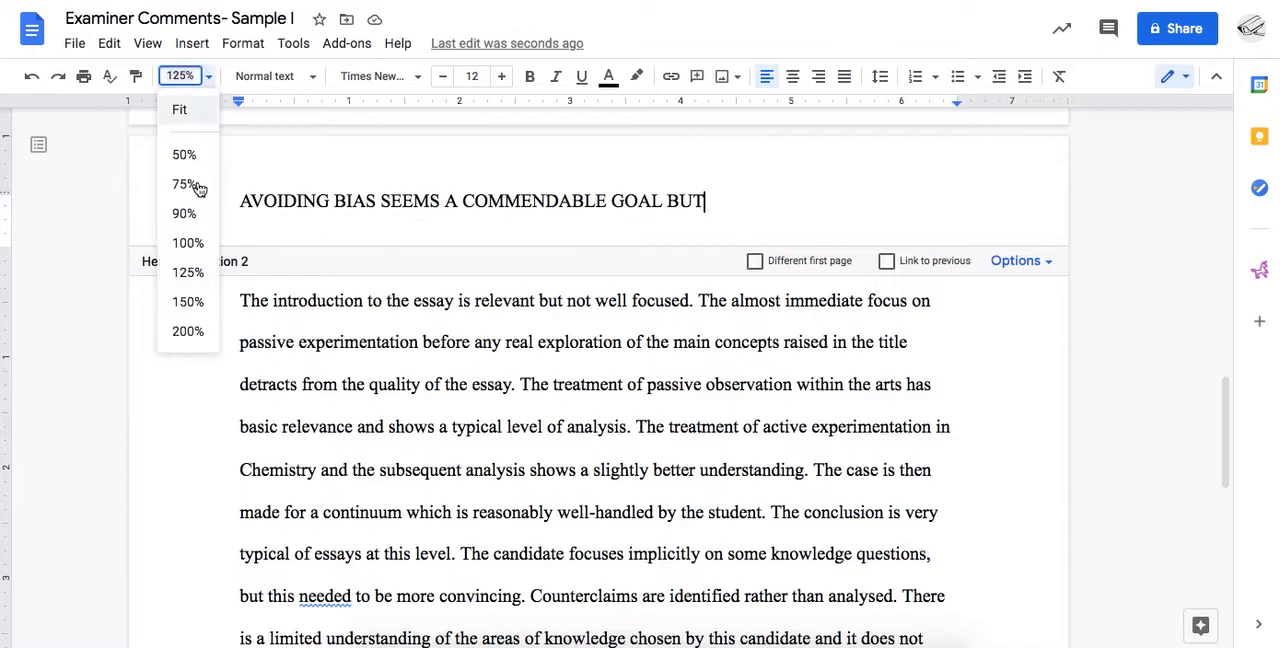
pyautogui.click(184, 154)
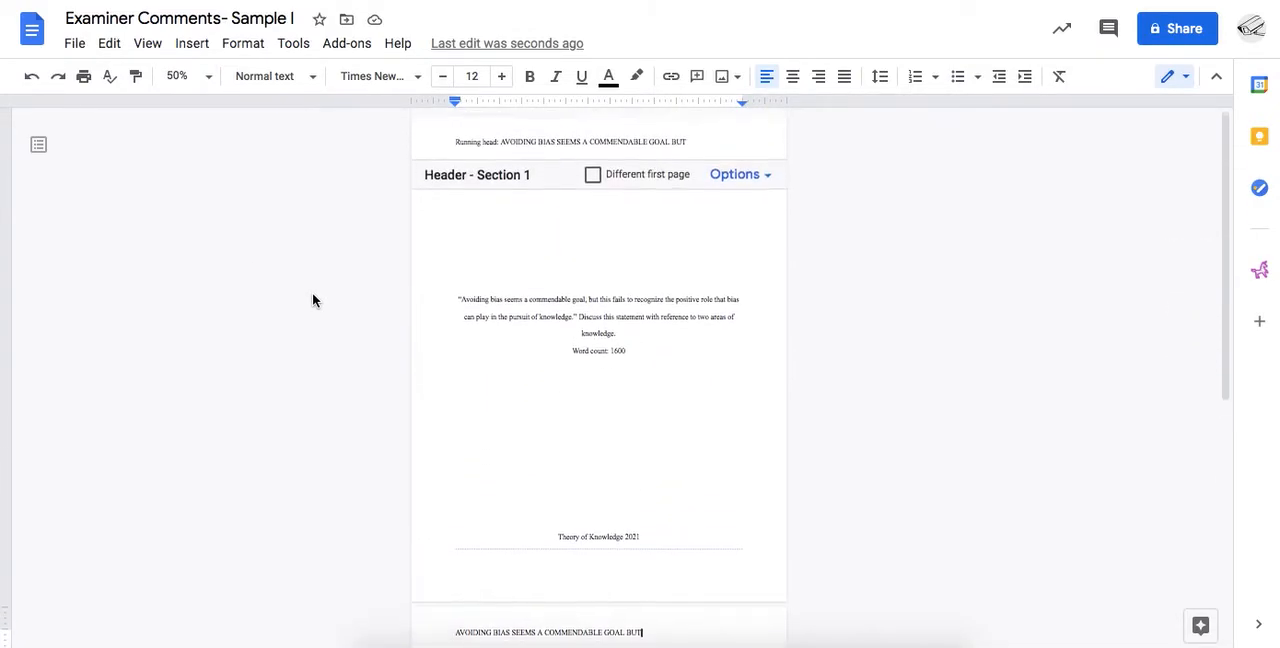
pyautogui.scroll(-3)
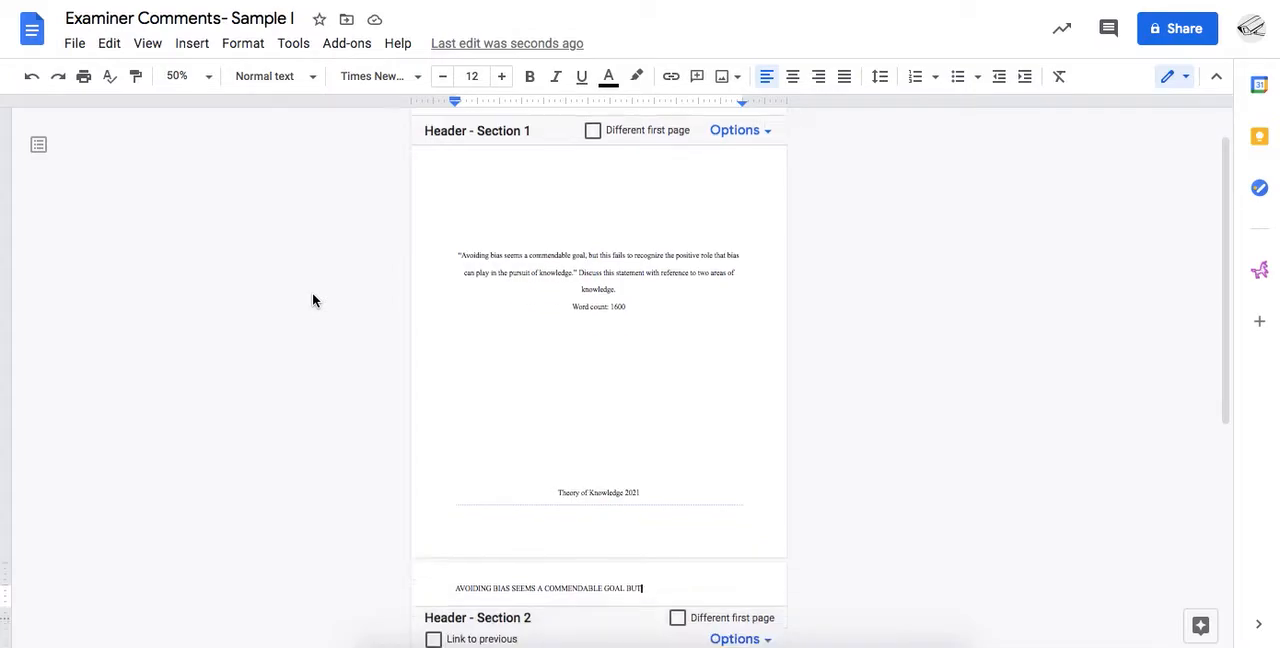
pyautogui.click(188, 76)
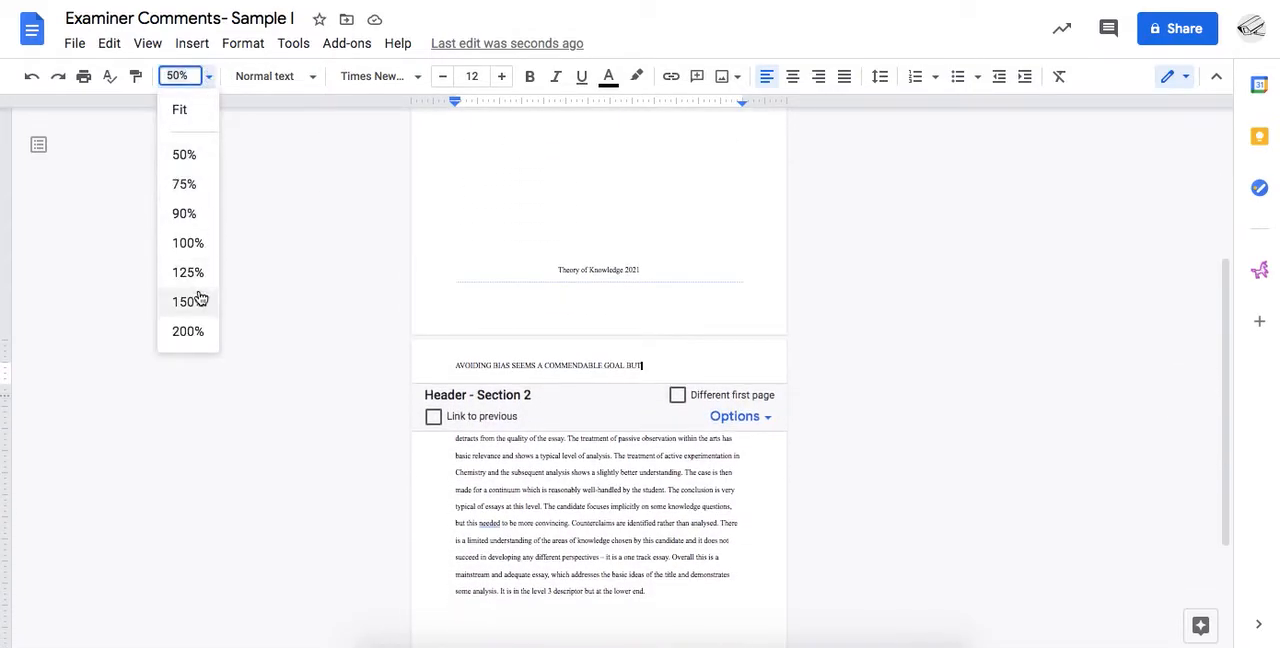
pyautogui.click(188, 300)
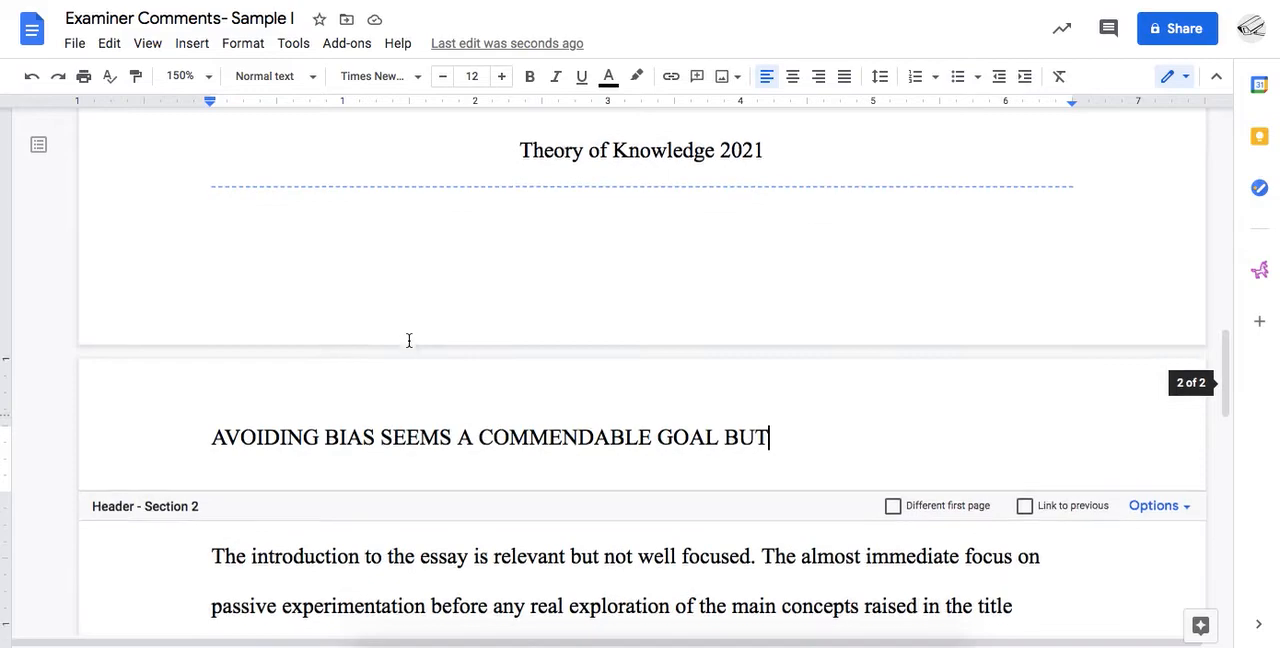
pyautogui.click(192, 44)
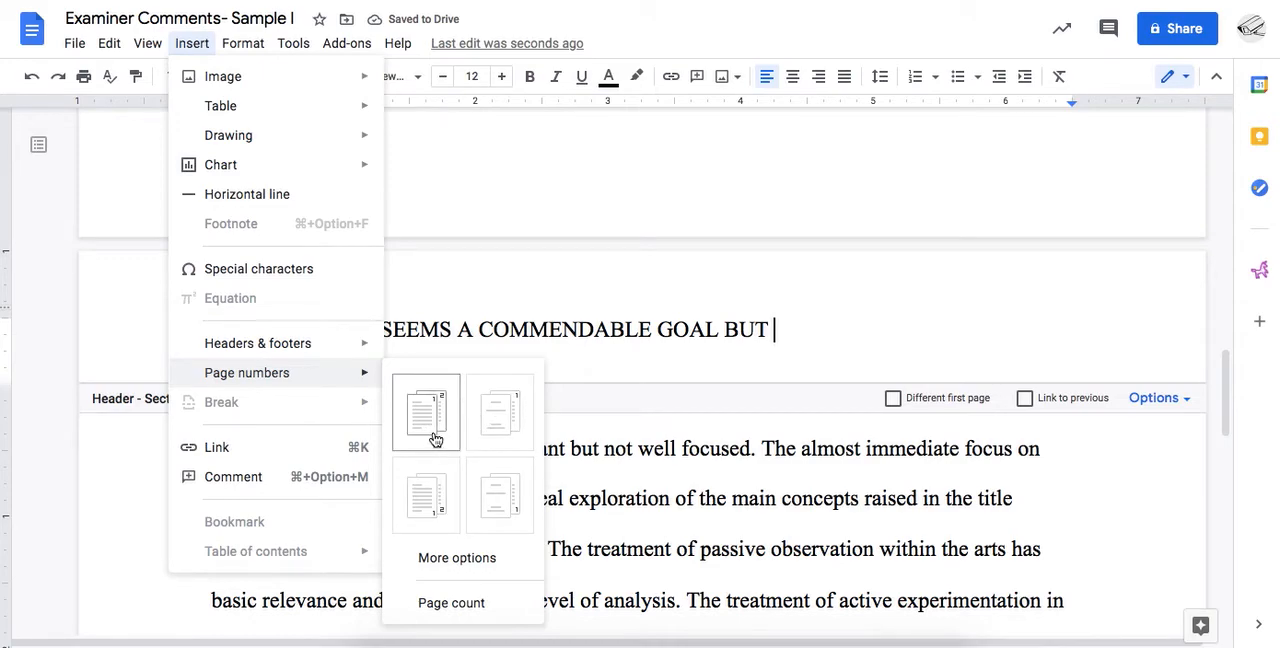
# Number section 2's header pages starting at 1 via More options and apply.
pyautogui.click(456, 556)
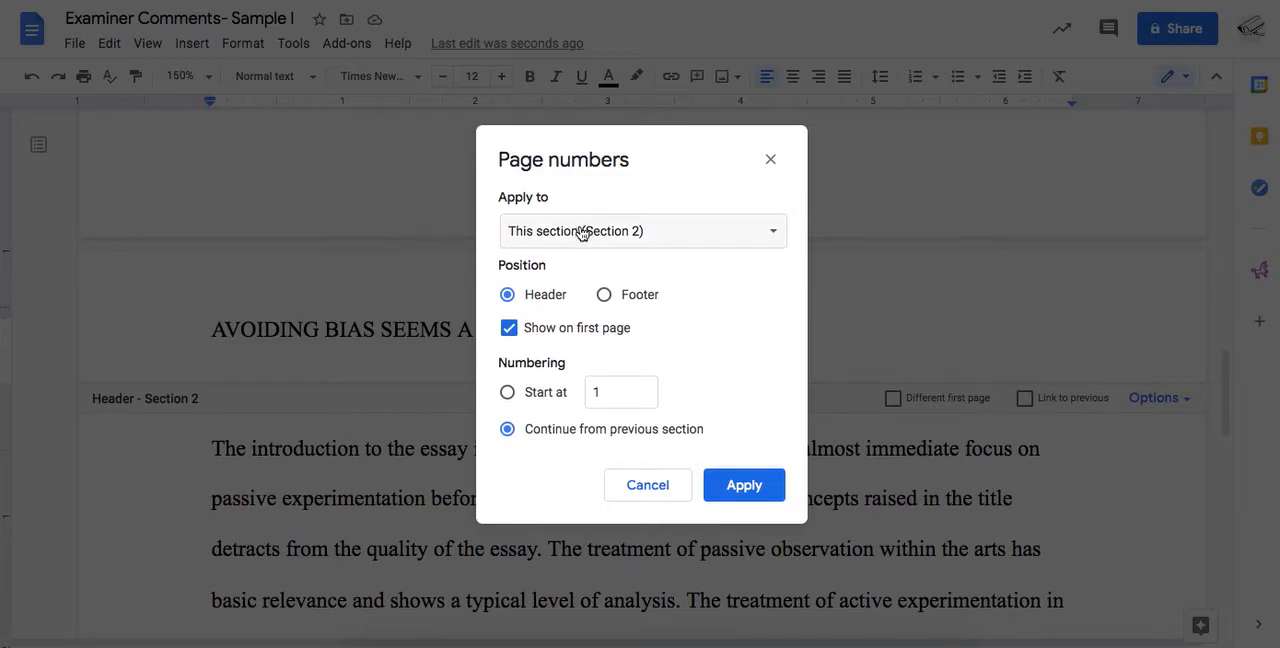
pyautogui.moveTo(592, 236)
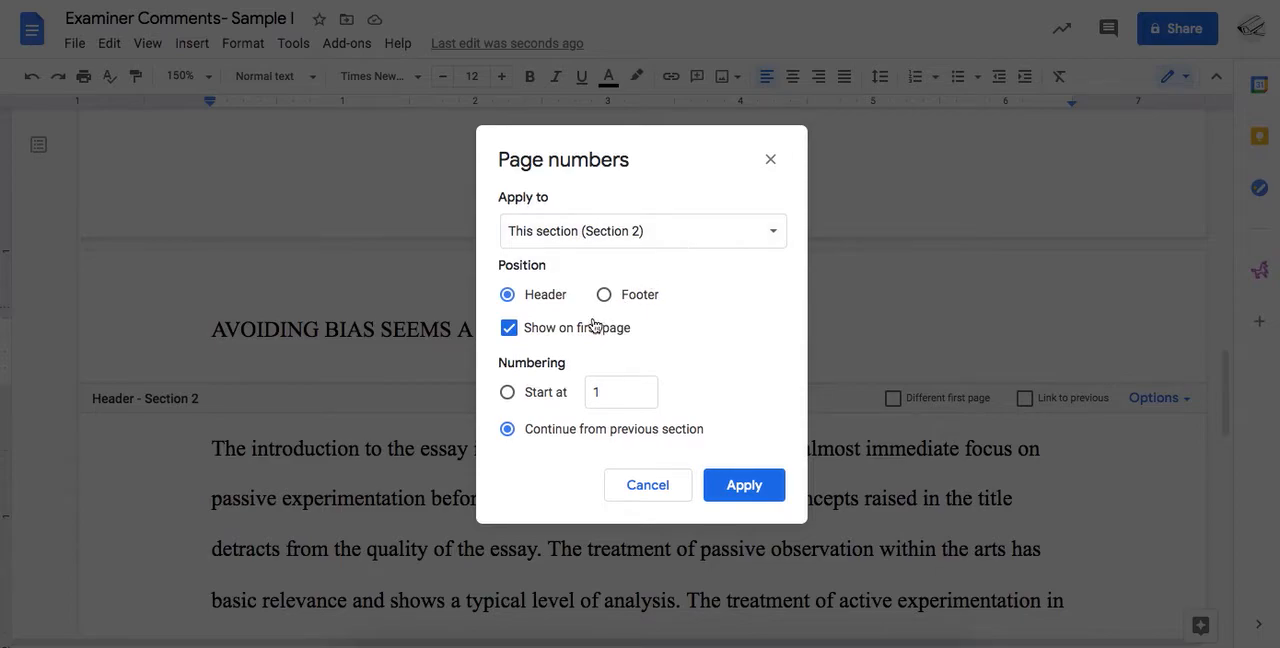
pyautogui.moveTo(588, 334)
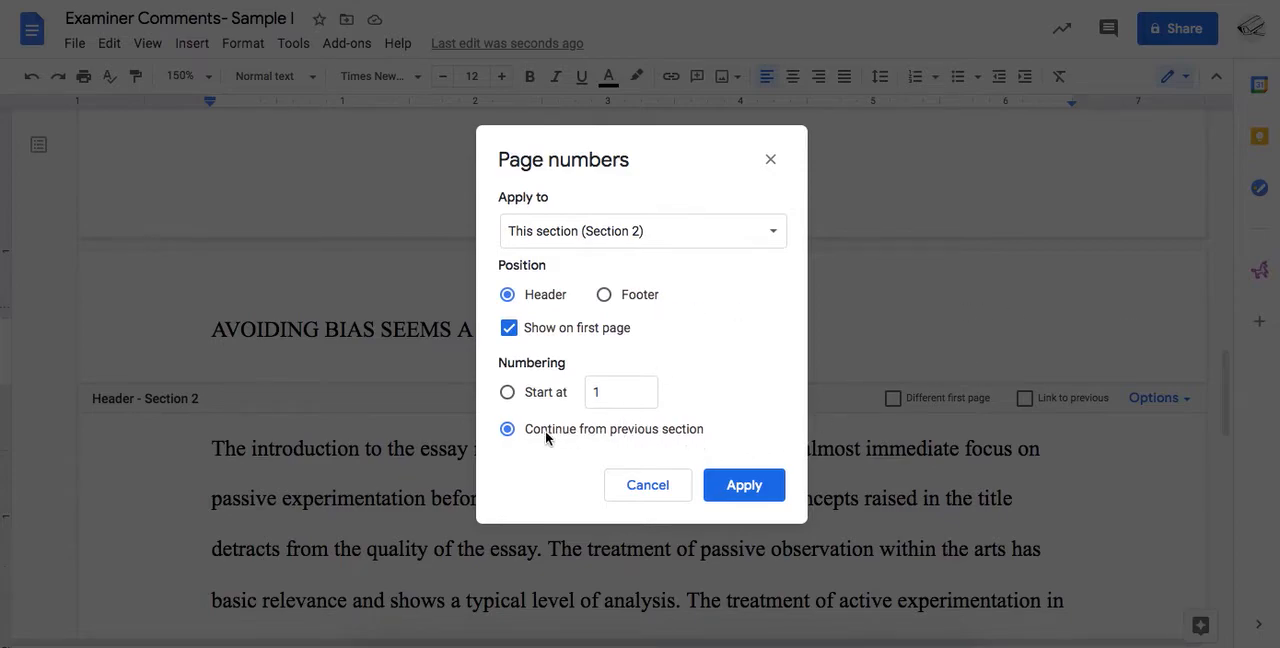
pyautogui.moveTo(612, 436)
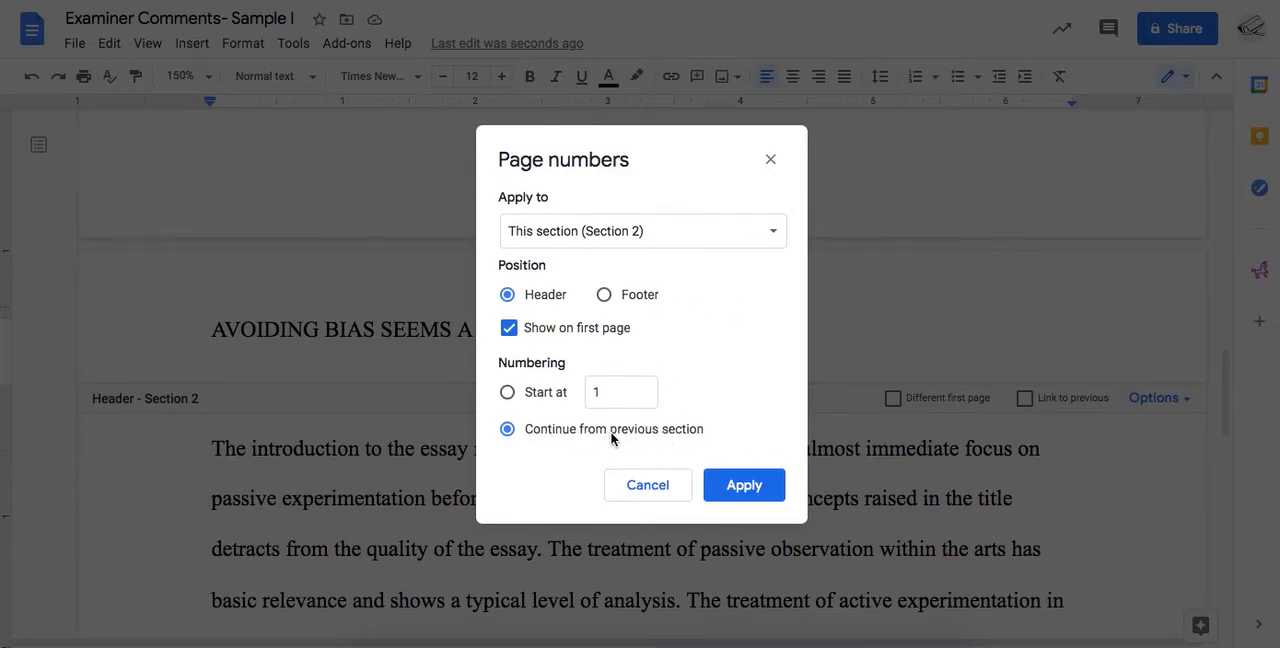
pyautogui.moveTo(564, 404)
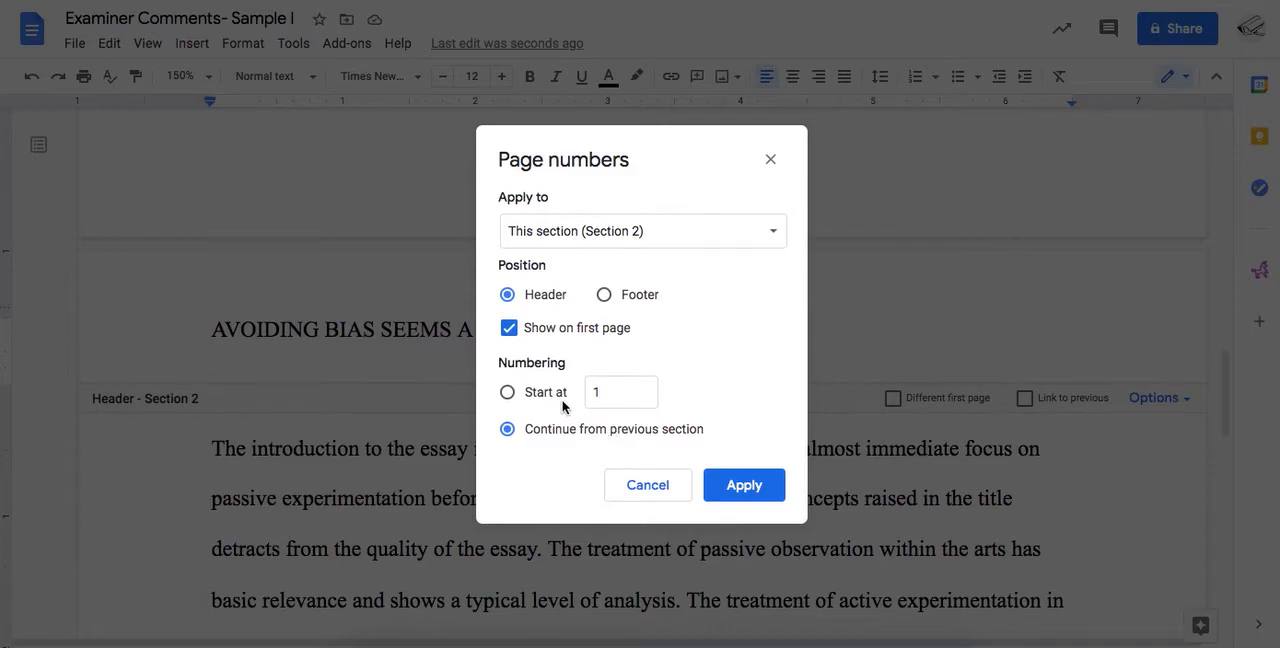
pyautogui.click(506, 392)
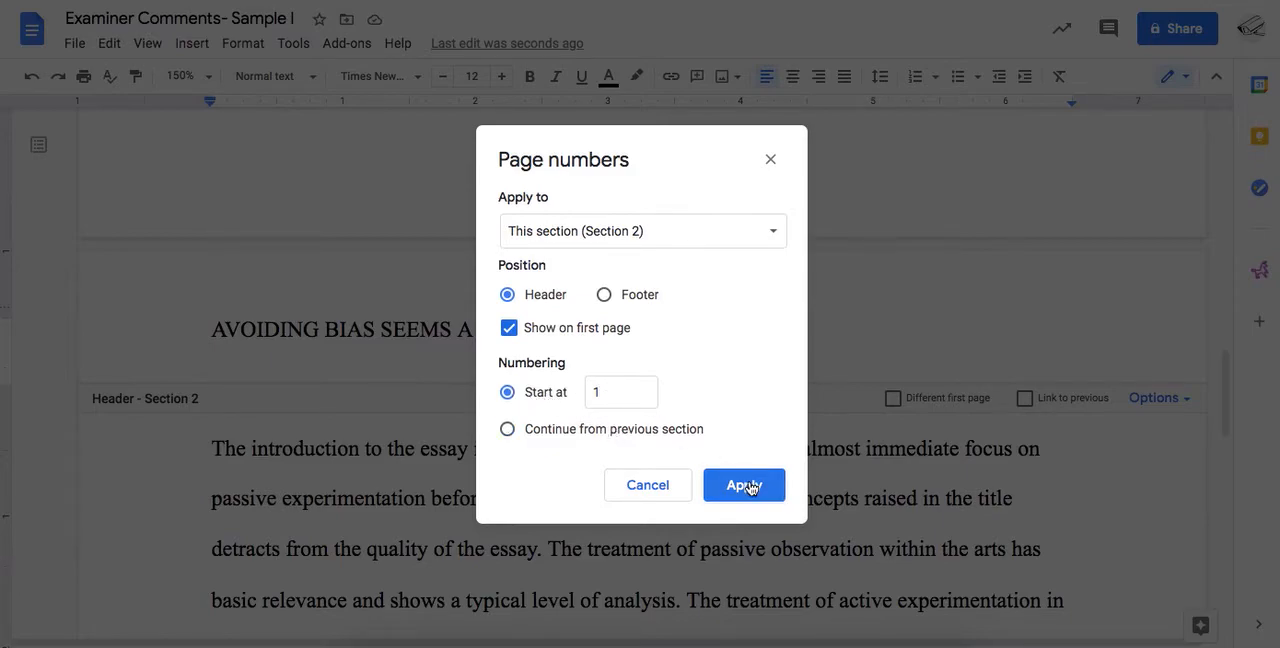
pyautogui.click(744, 484)
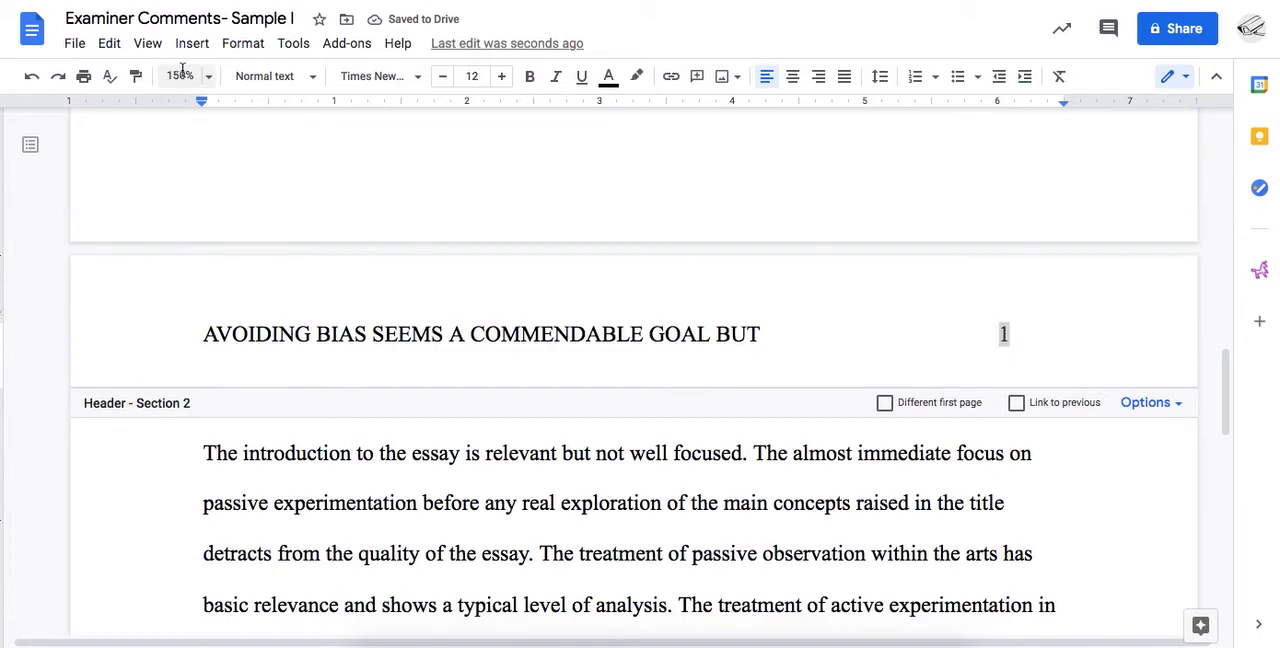
pyautogui.click(200, 76)
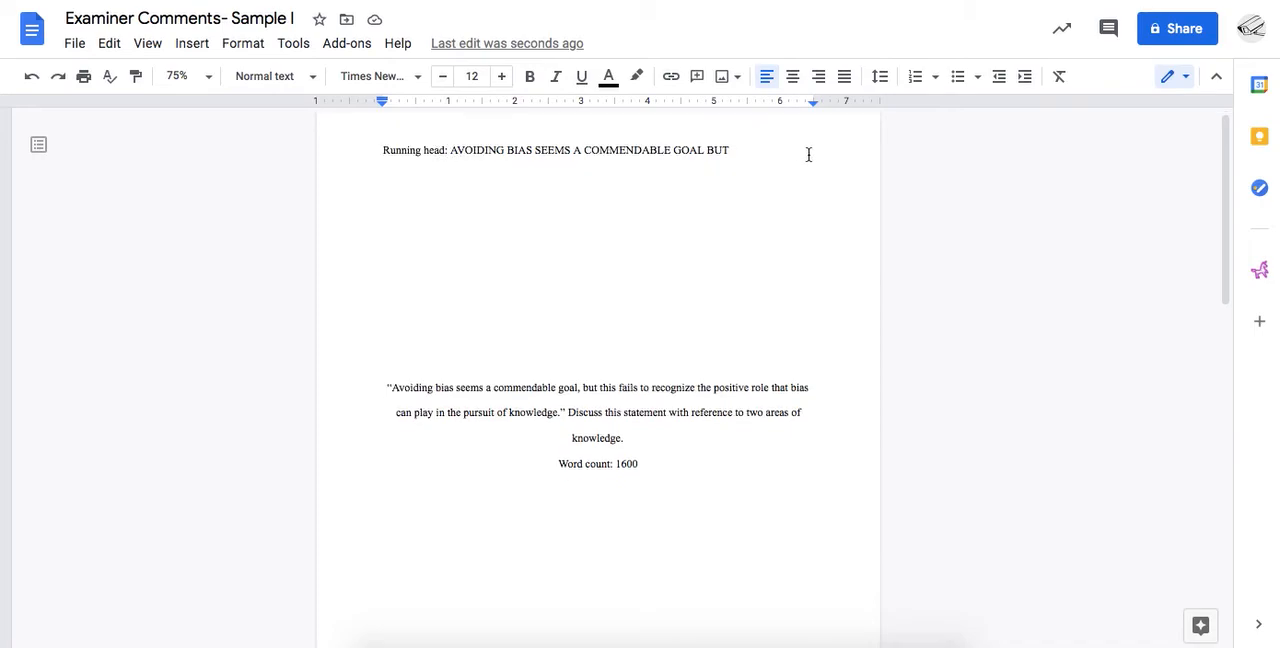
pyautogui.scroll(-3)
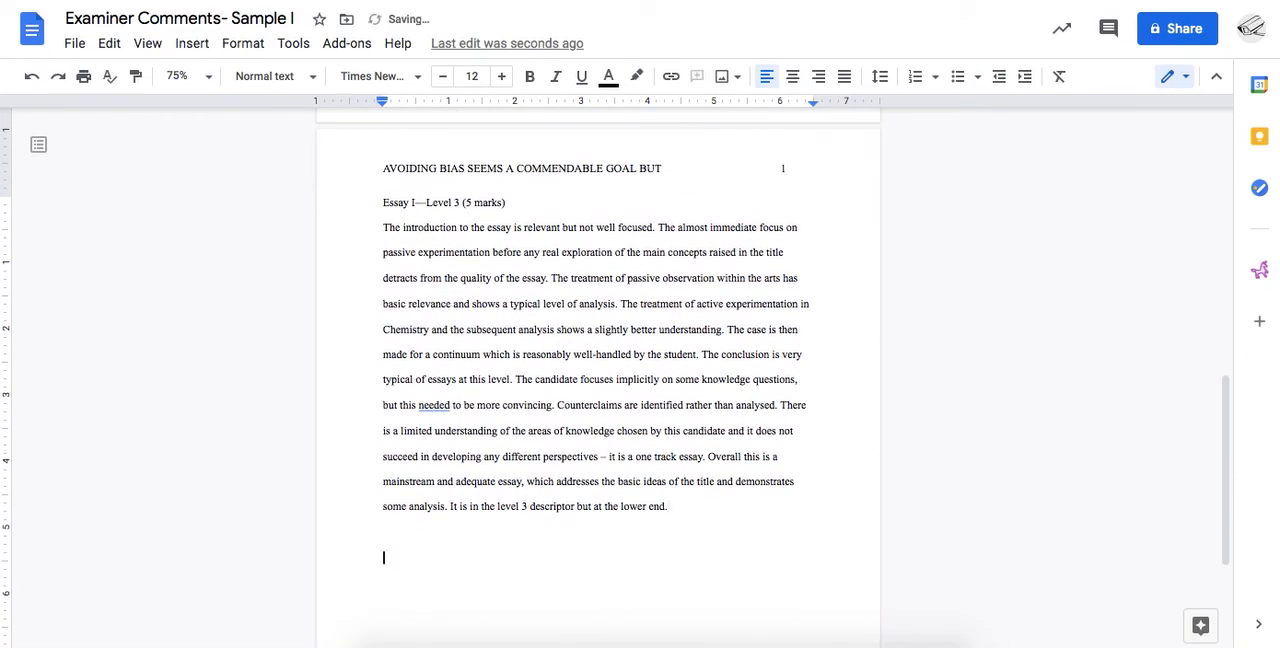
pyautogui.scroll(-3)
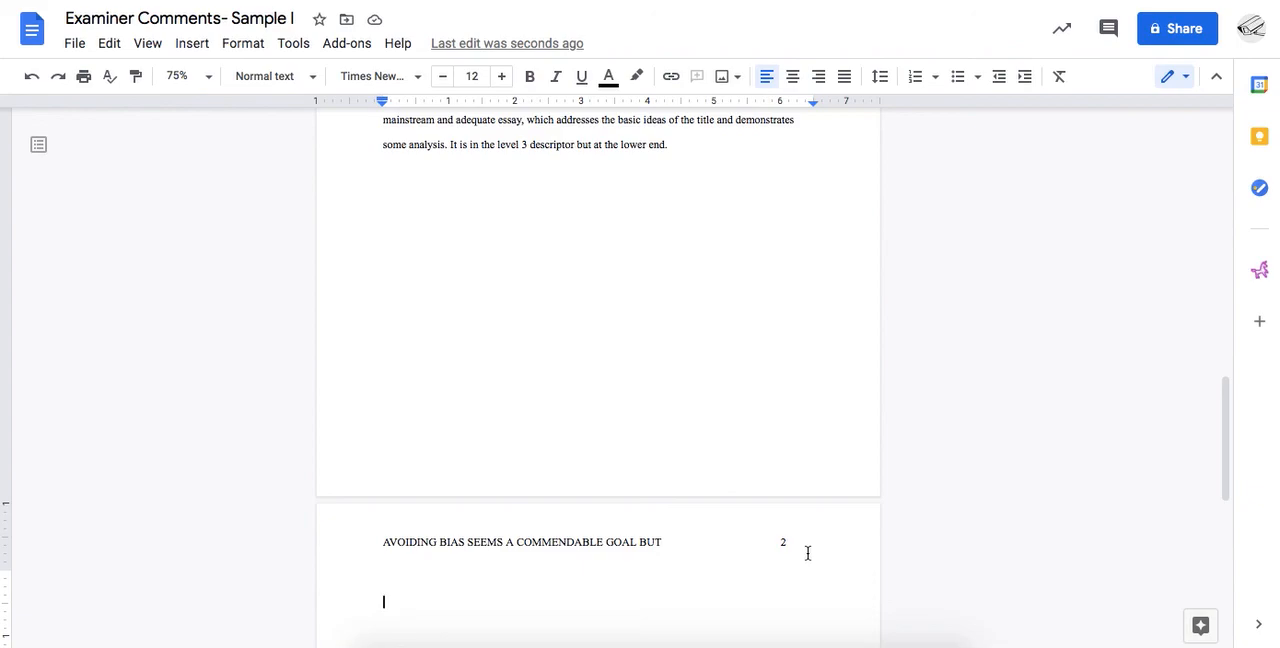
pyautogui.moveTo(860, 128)
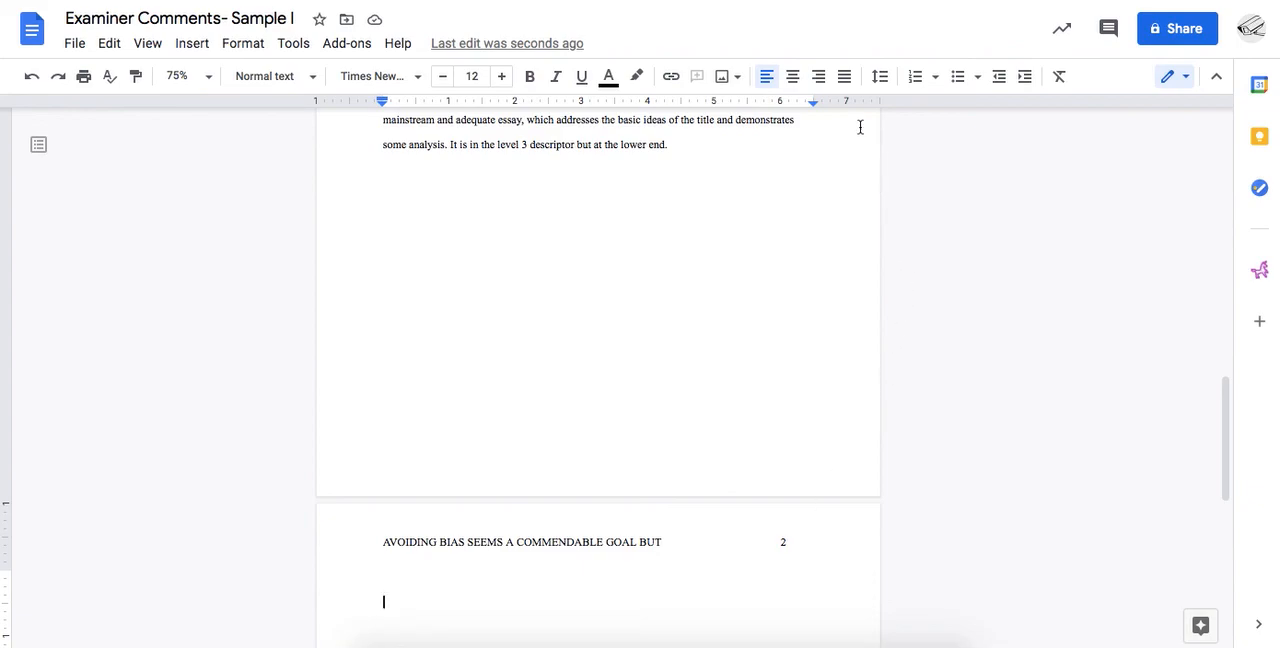